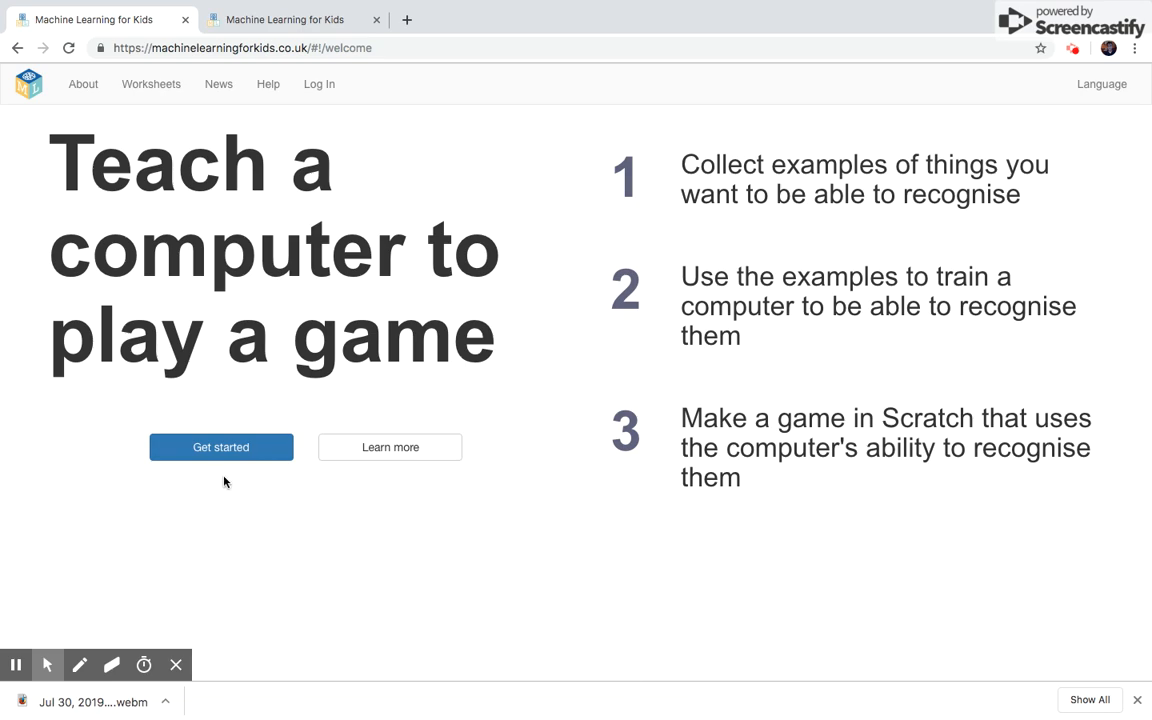
Enter Machine Learning for Kids via Get started and Try it now without registering.
click(220, 448)
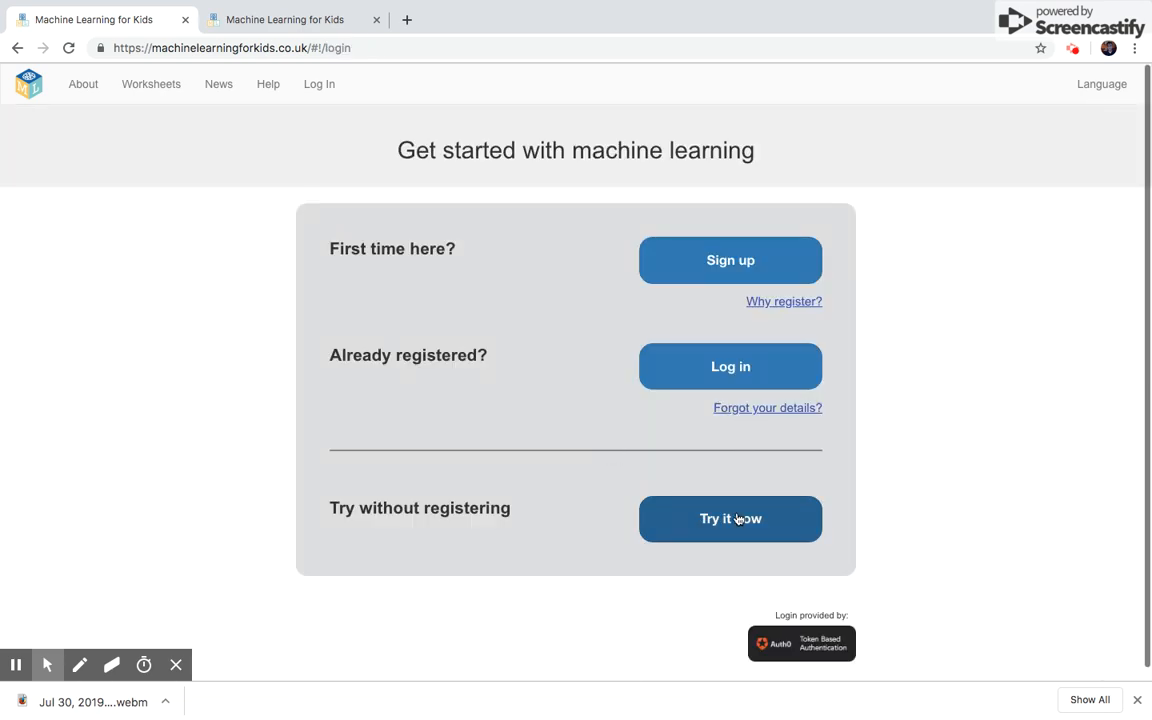
click(730, 518)
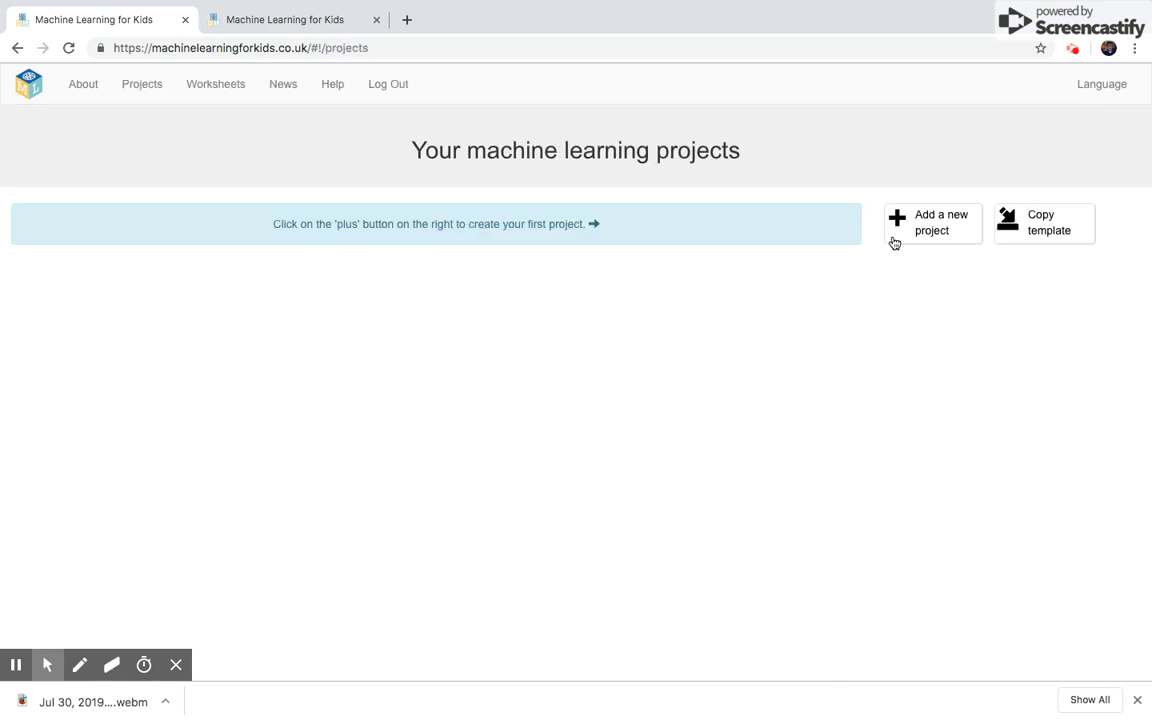
Start a new project named Club Predictor that recognises numbers.
click(932, 222)
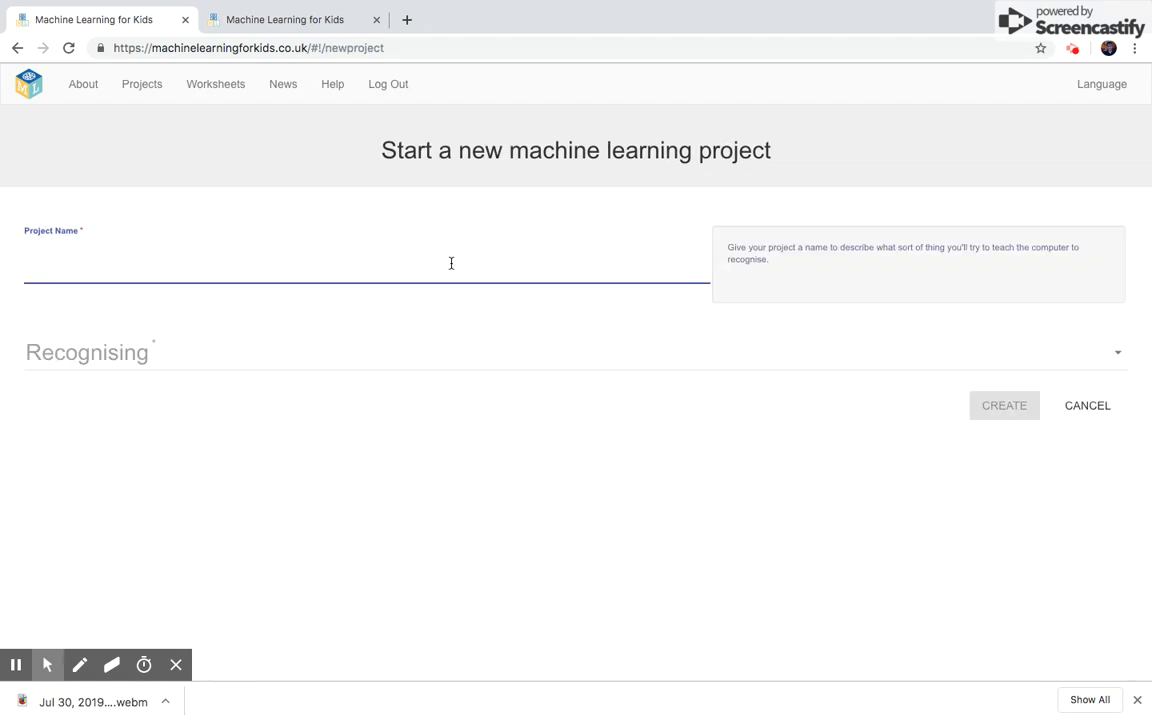
text(Club Predicto)
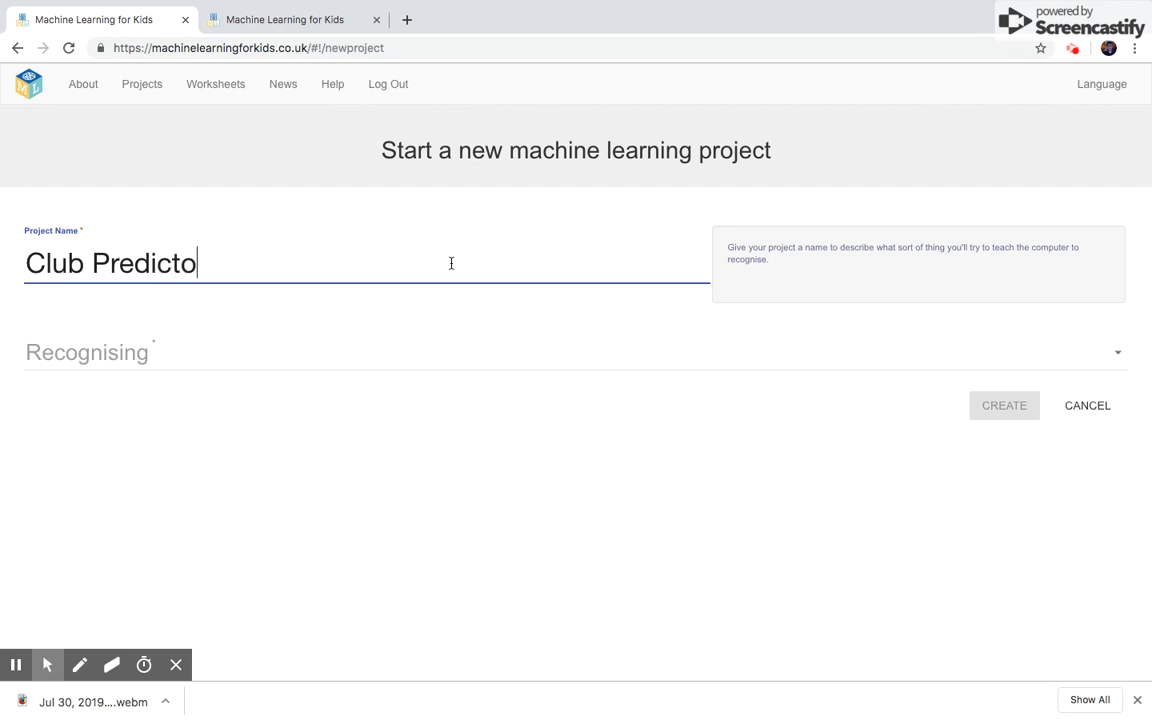
click(576, 352)
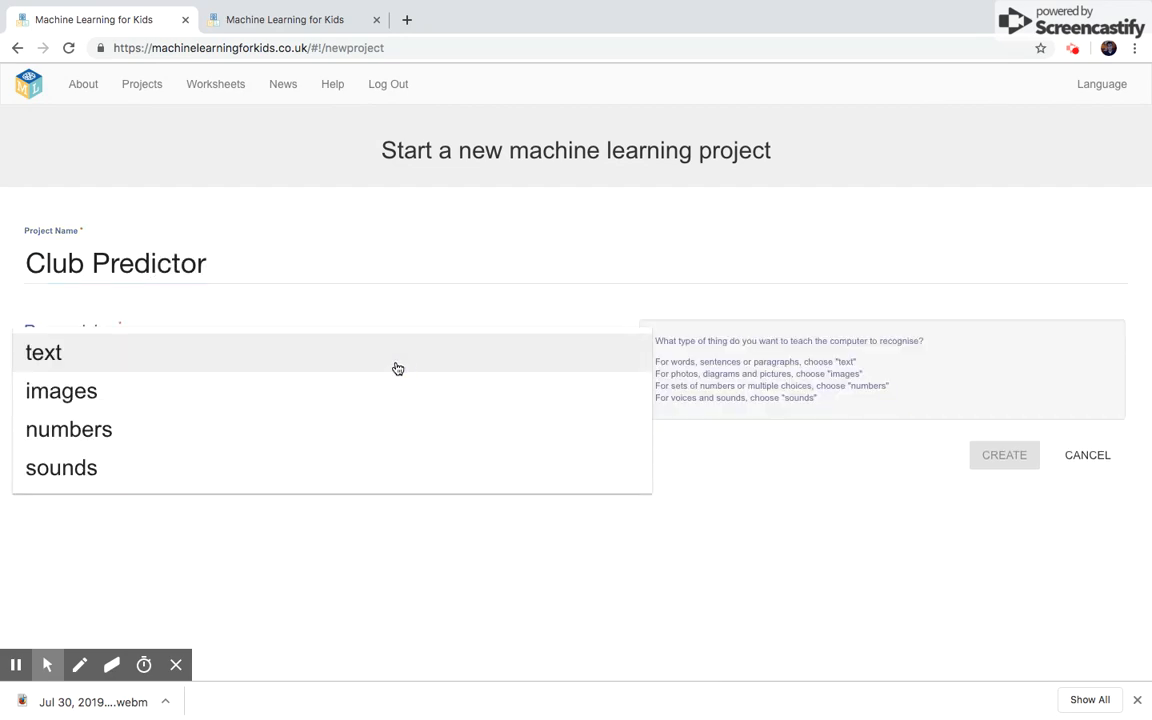
click(68, 428)
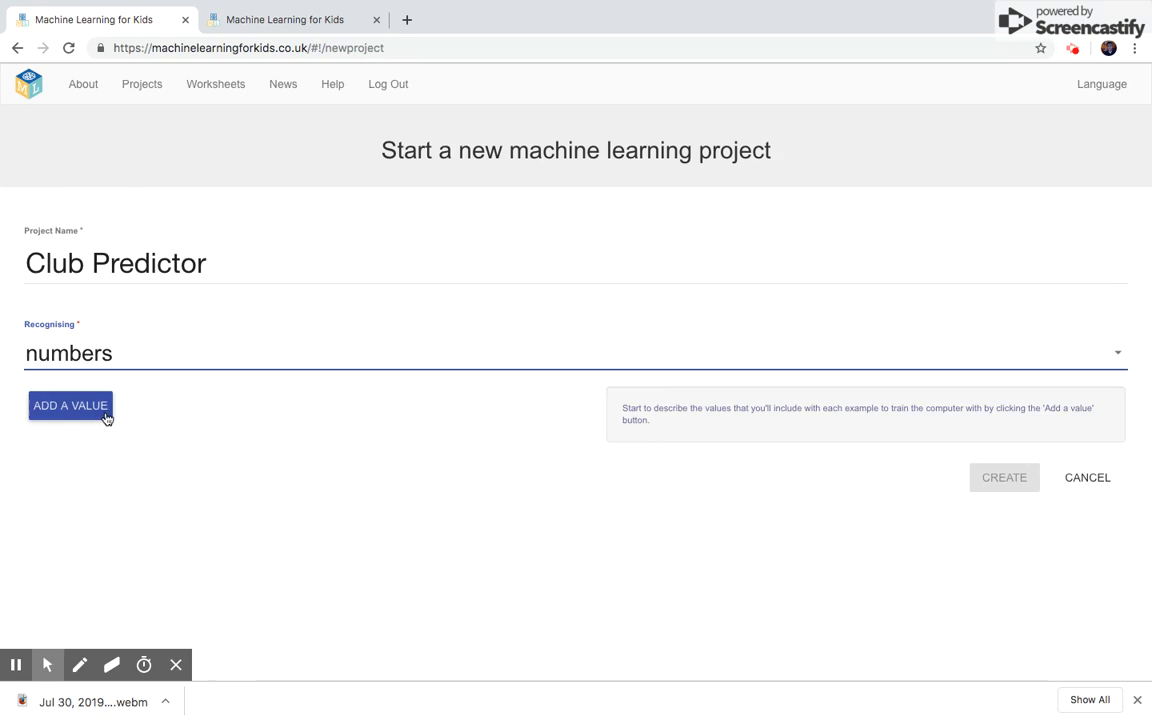
Add a first value, books, with type number.
click(70, 404)
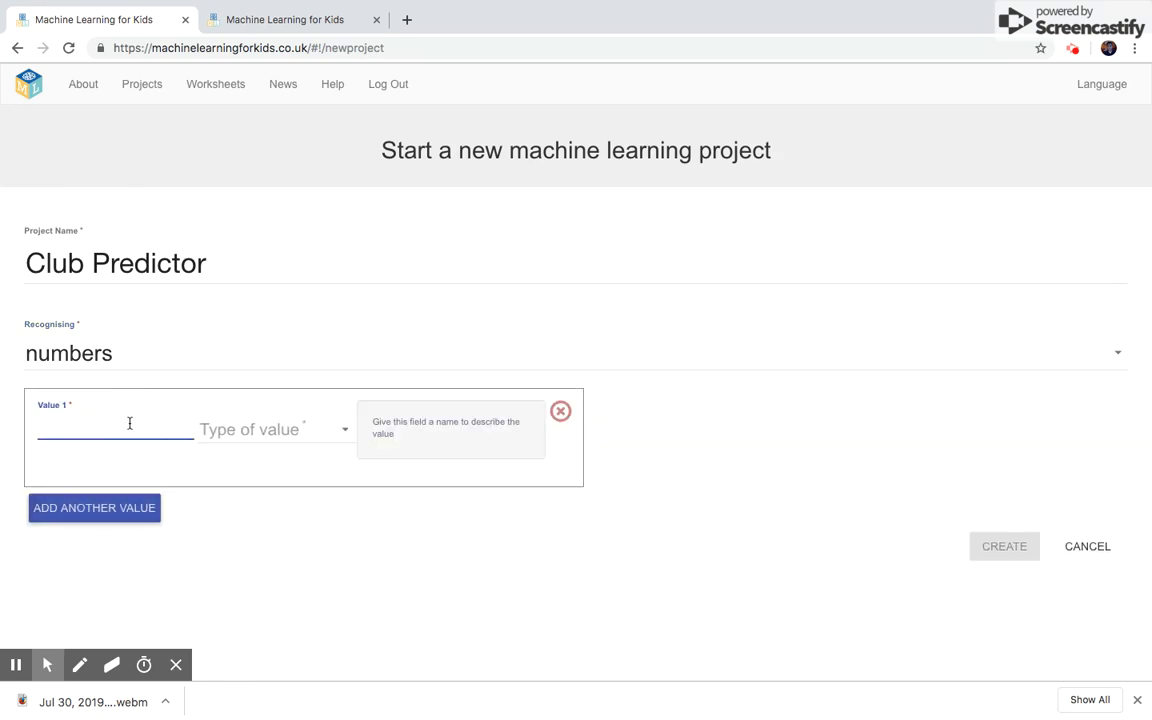
click(272, 428)
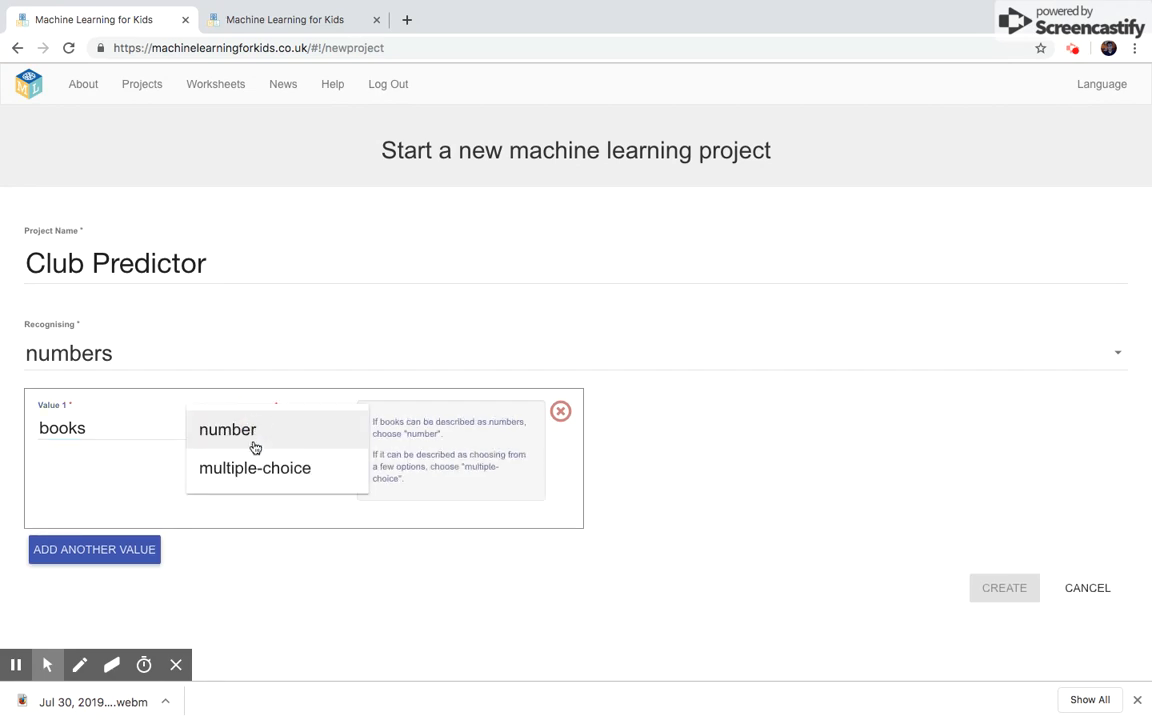
click(228, 428)
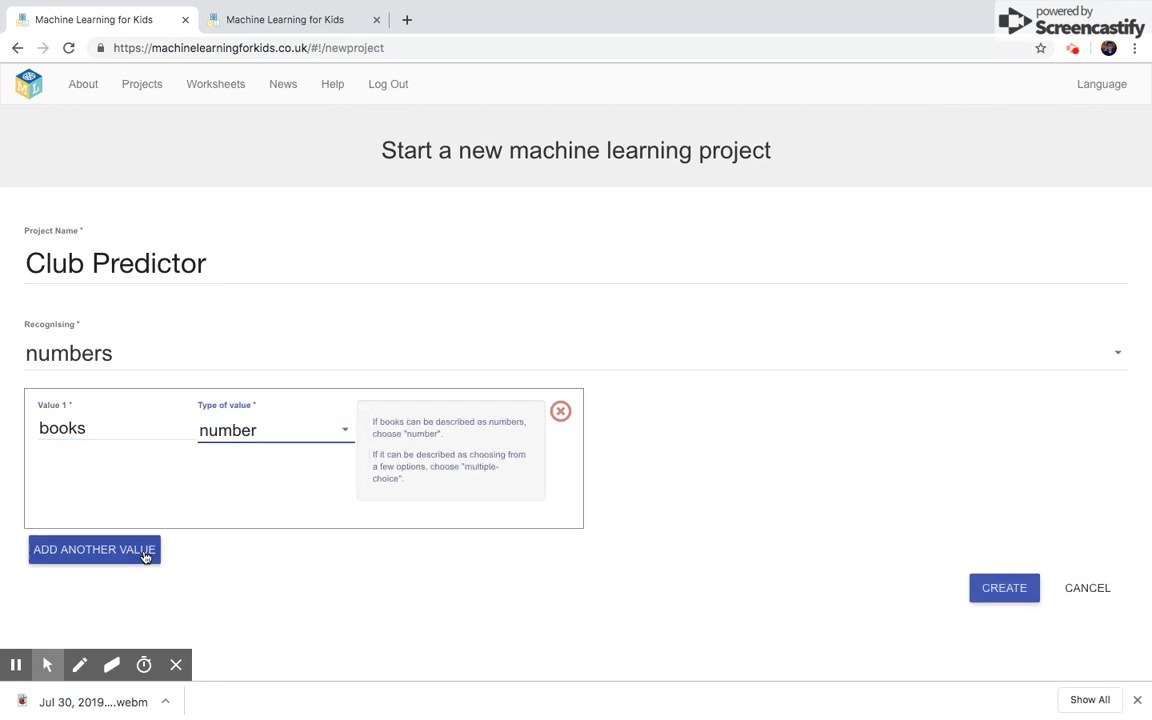
Add a second value, hobby, as a multiple-choice value.
click(92, 548)
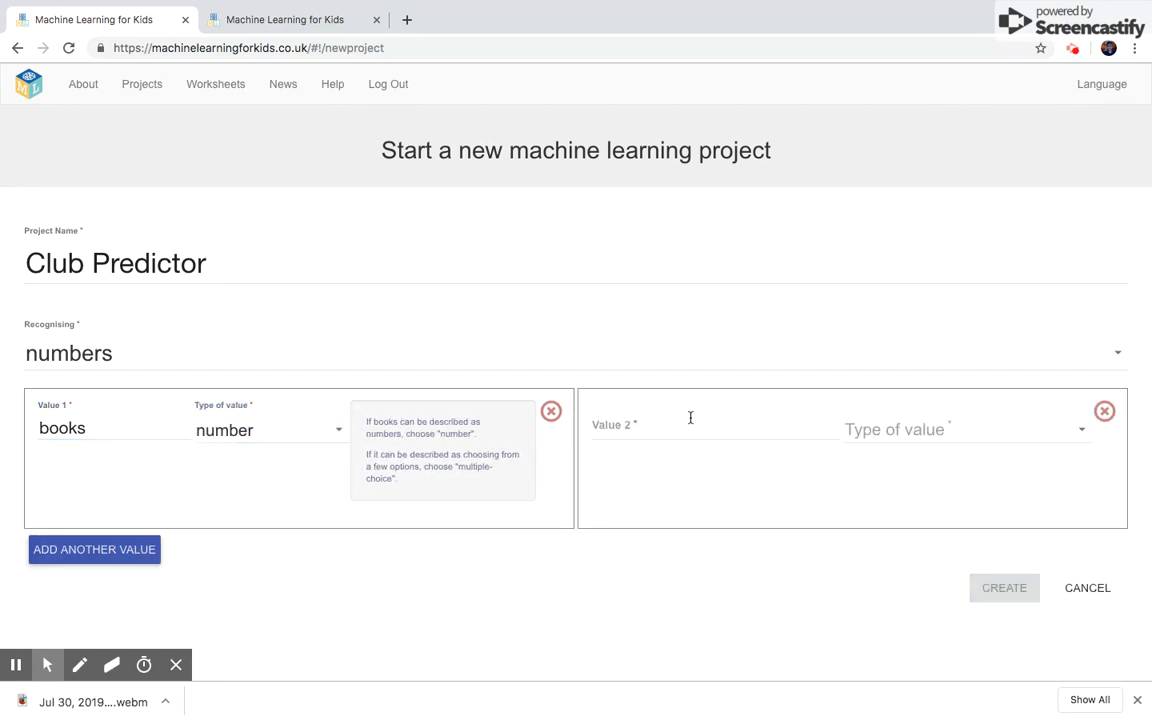
text(hobby)
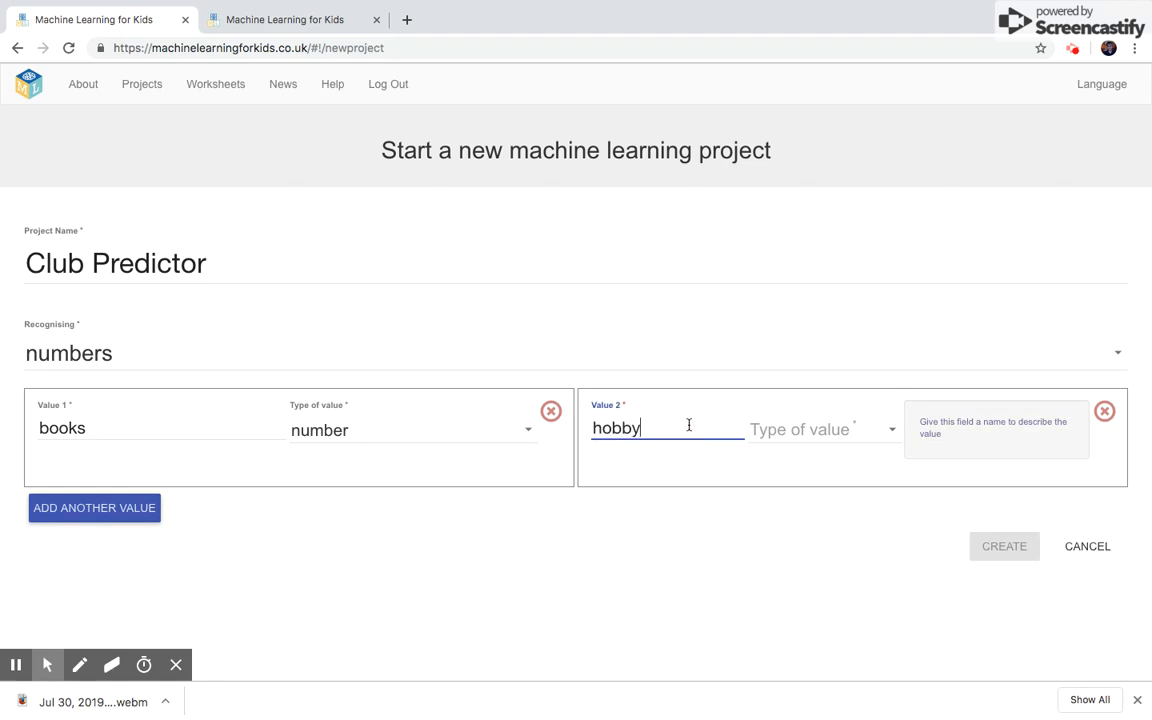
click(820, 428)
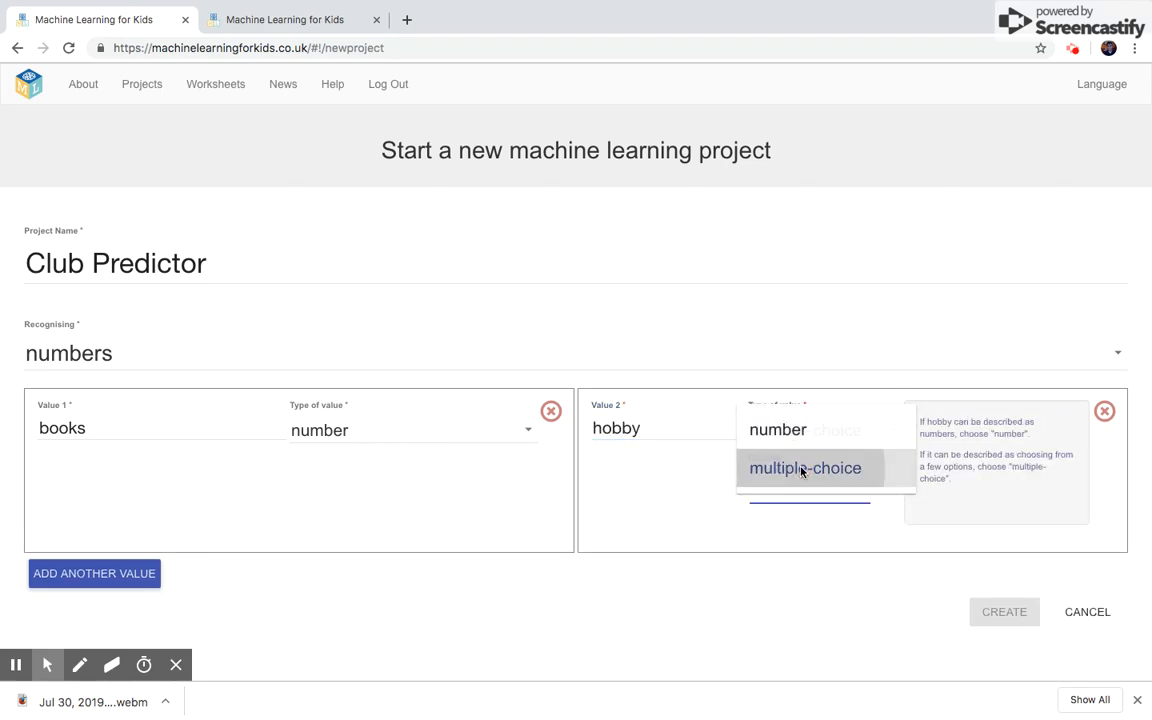
click(806, 468)
text(mus)
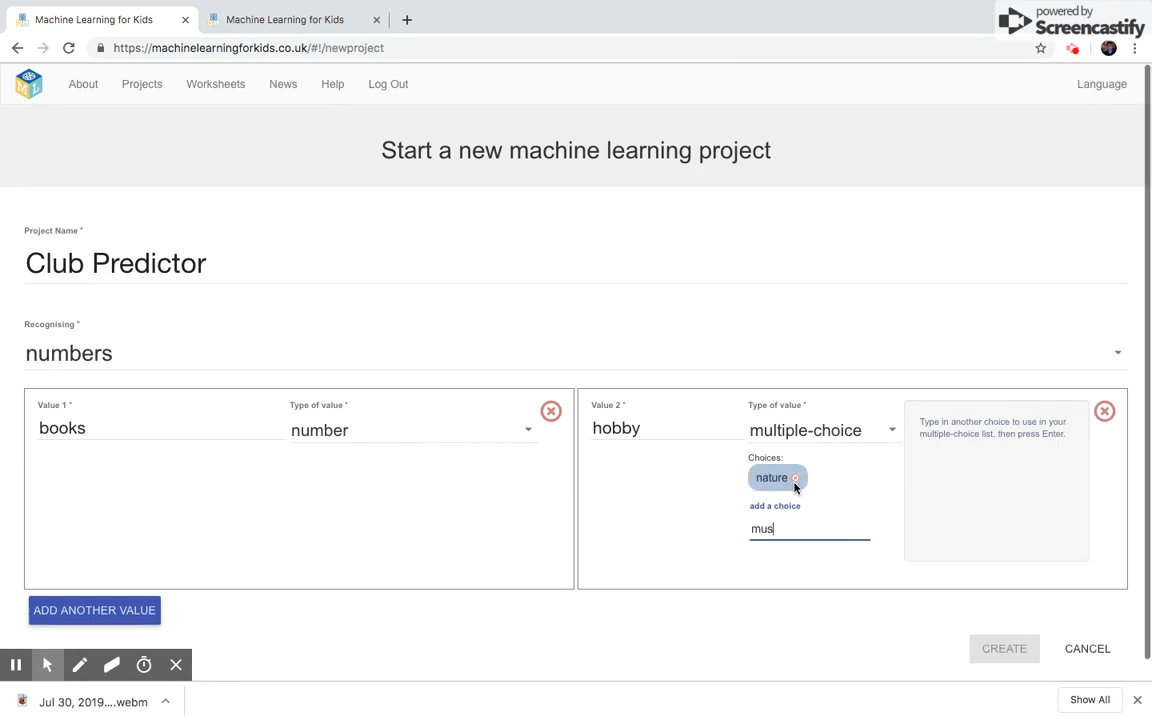
Give hobby the choices nature, music and magazines, starting to add books as another.
key(enter)
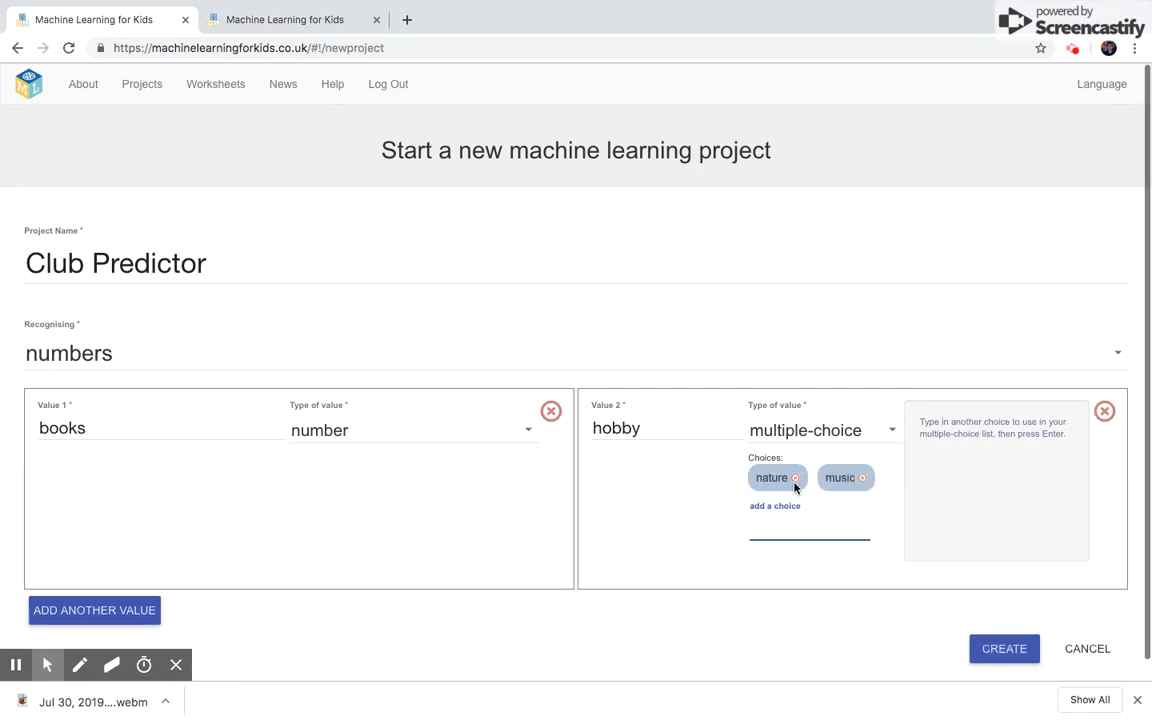
text(magazines)
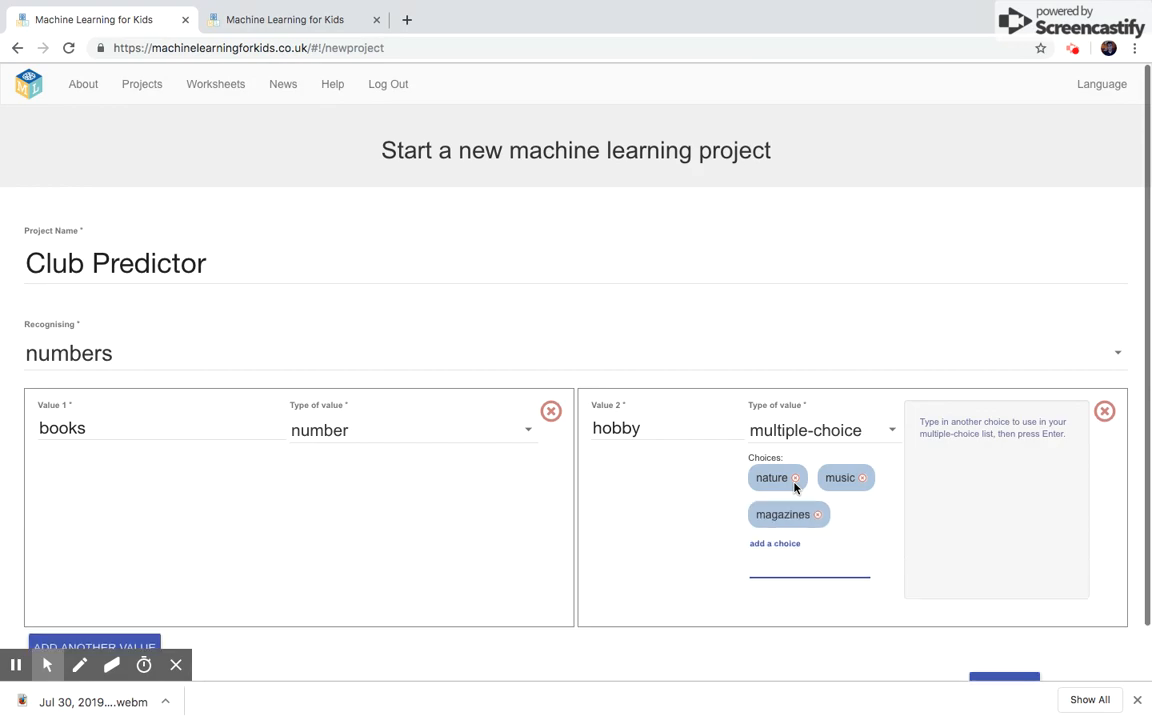
text(books)
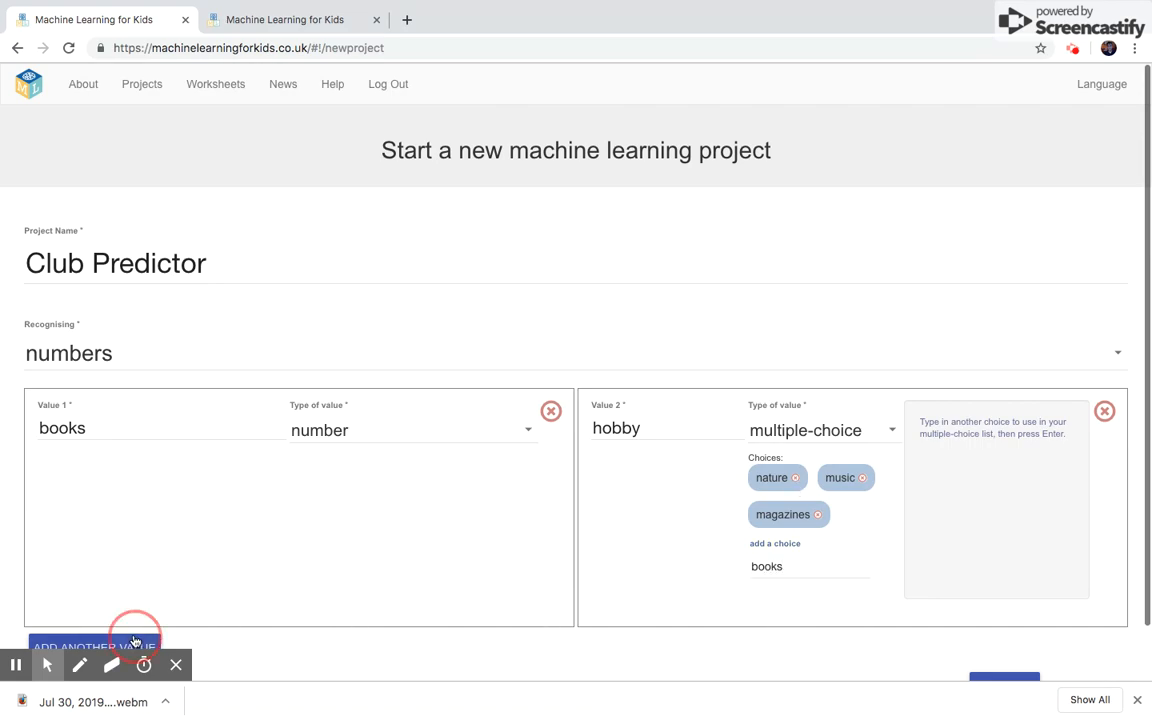
Add a third value, news, with type number.
click(96, 648)
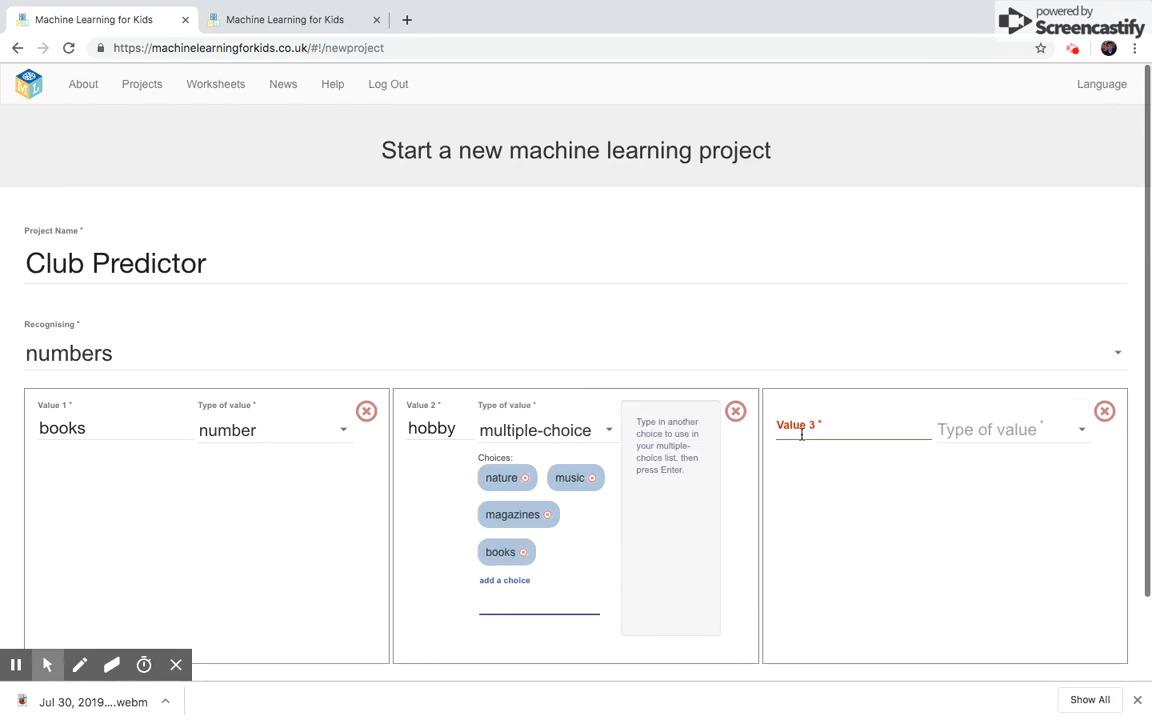
text(news)
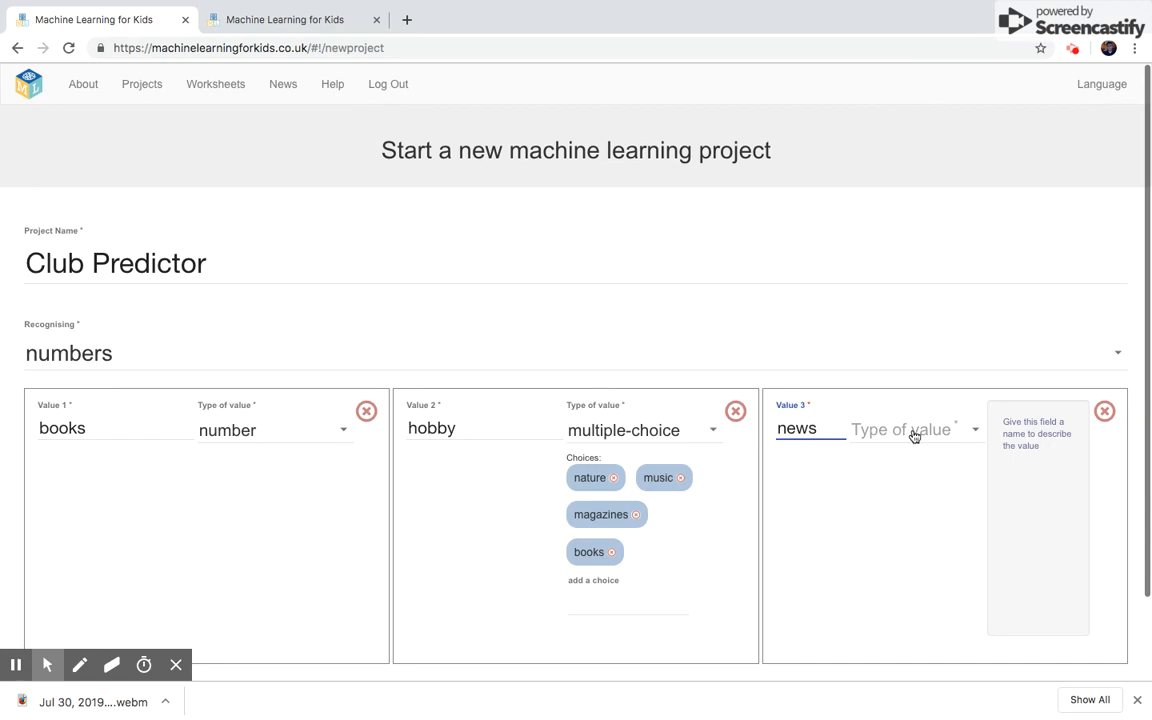
click(910, 428)
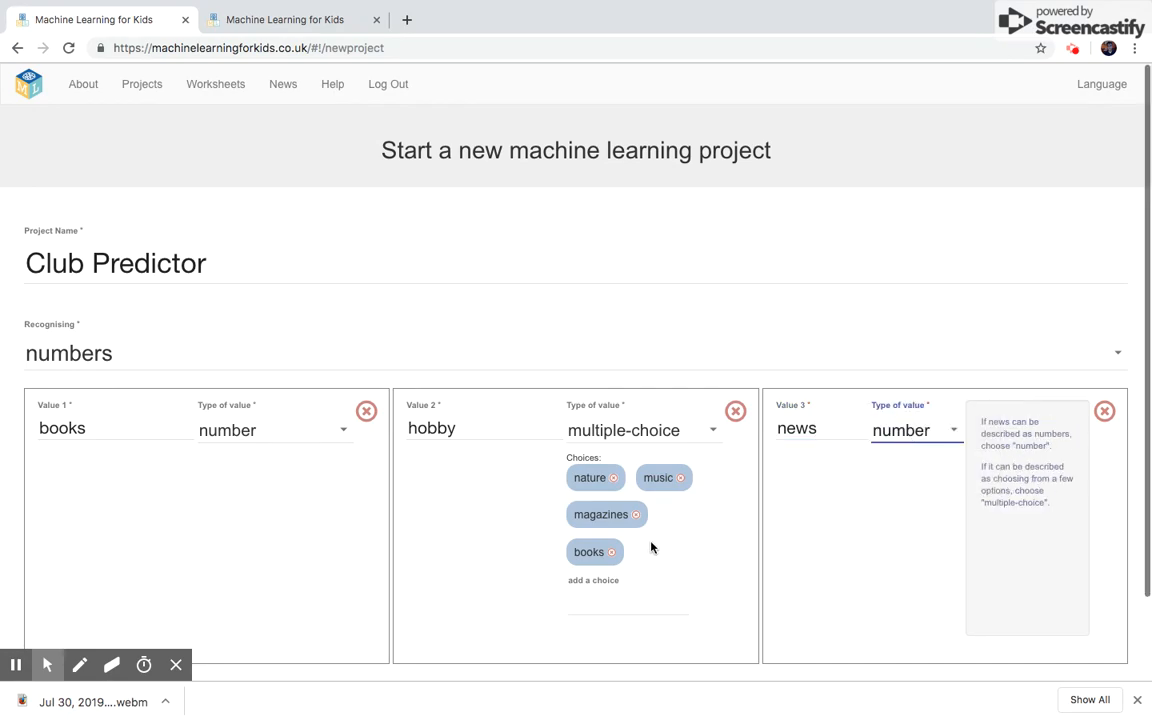
mouse_move(1148, 568)
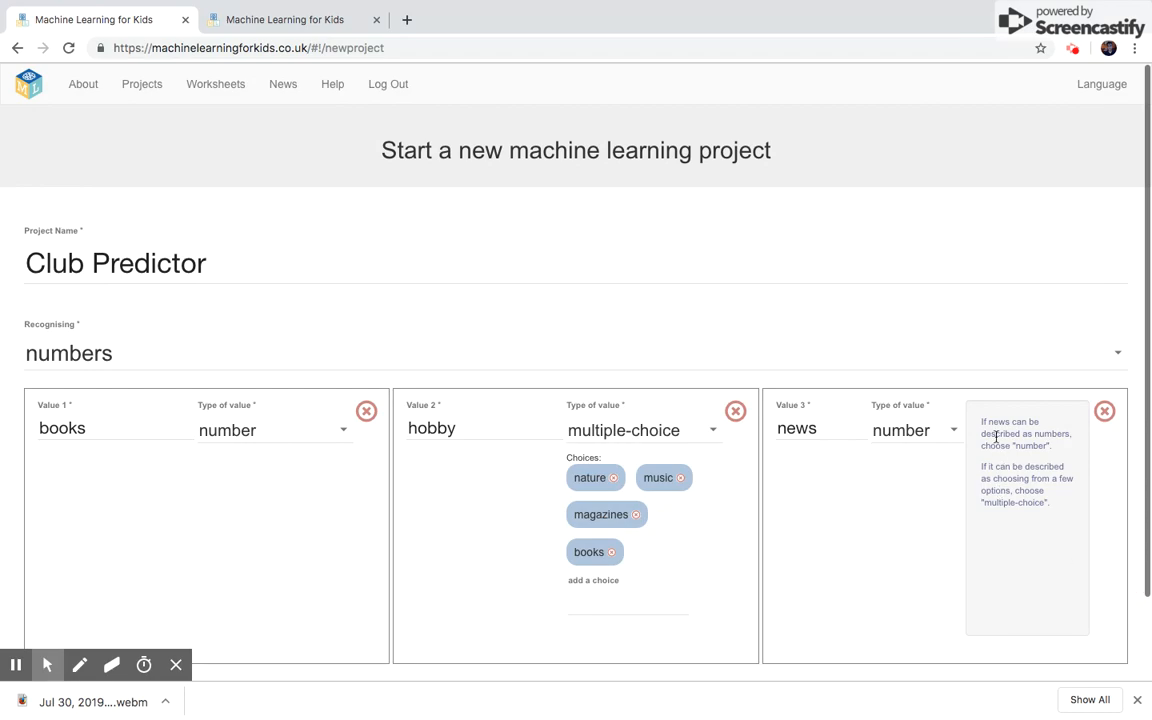
Create the Club Predictor project, landing on its empty training page.
scroll(down, 3)
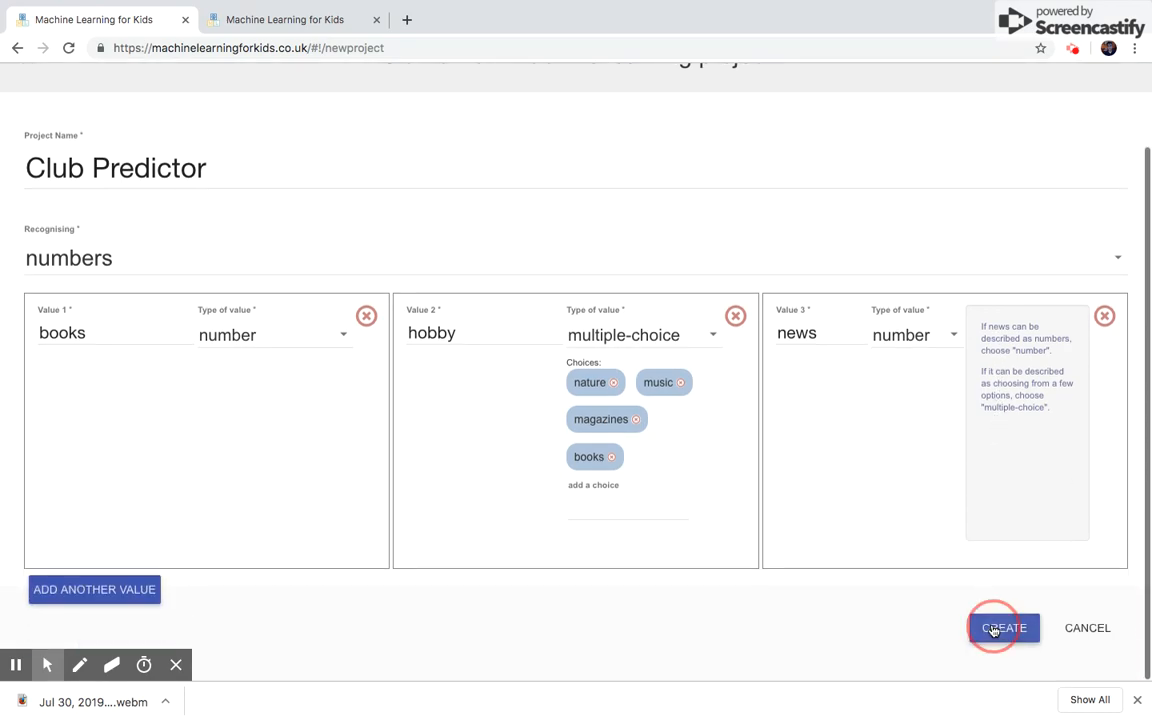
click(1004, 628)
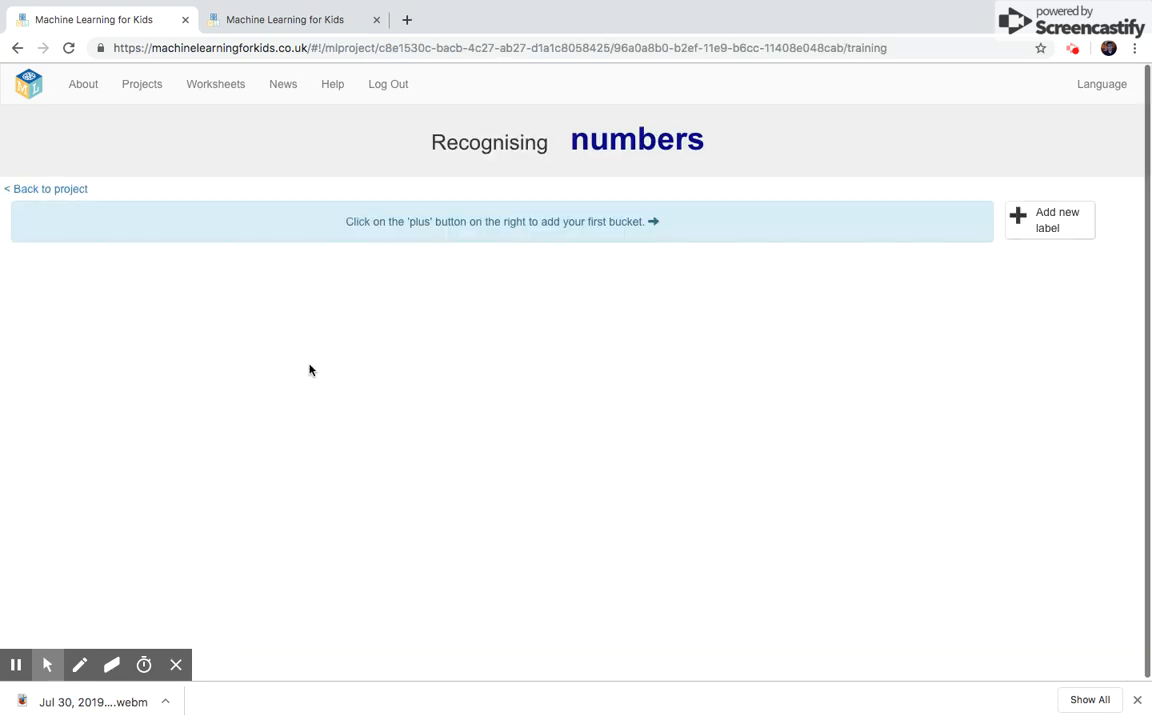
Add the labels books and government, each with an empty bucket.
click(1048, 218)
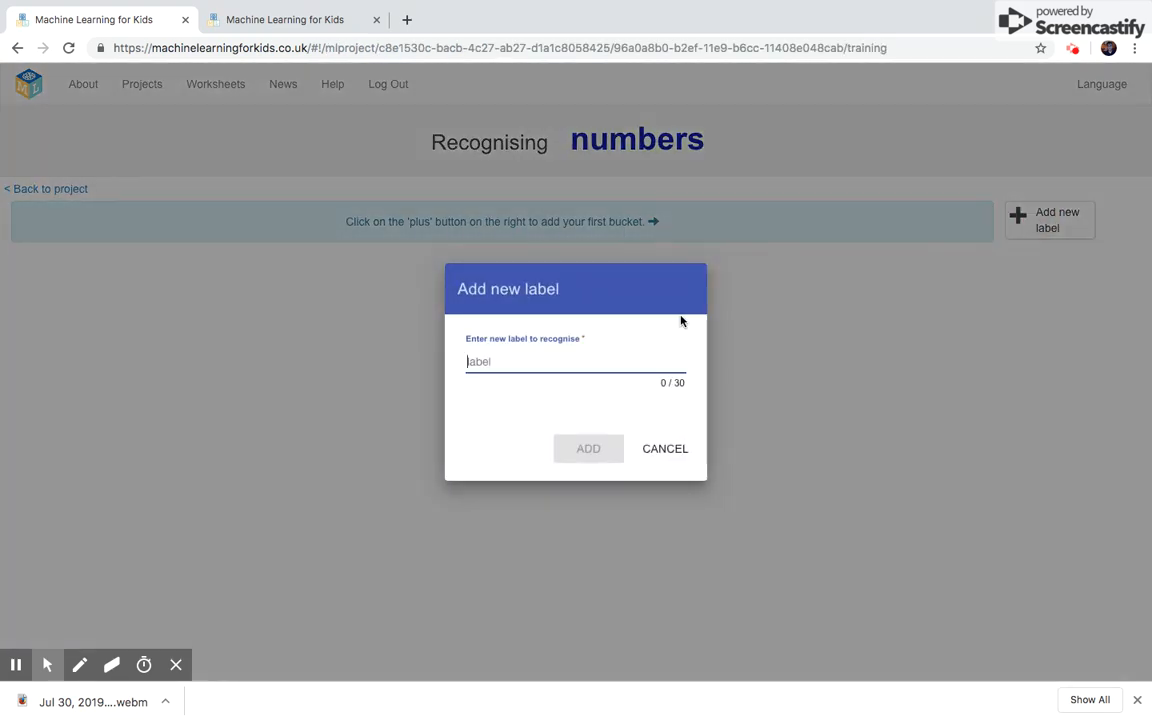
text(books)
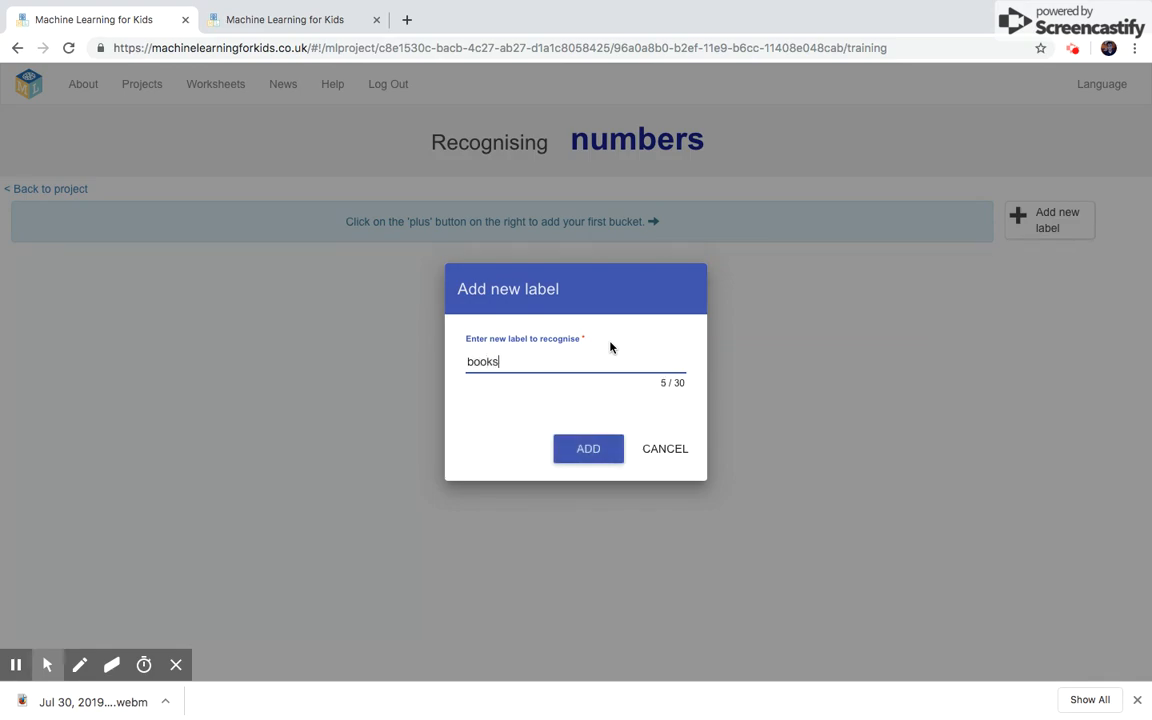
click(588, 448)
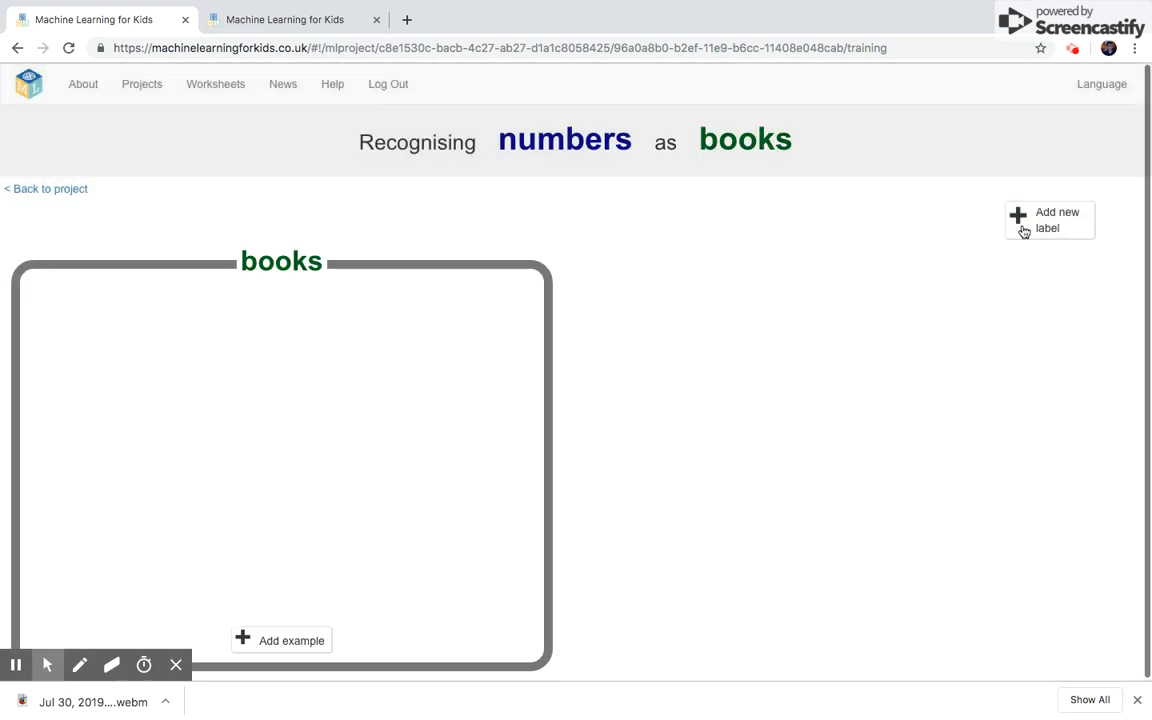
text(government)
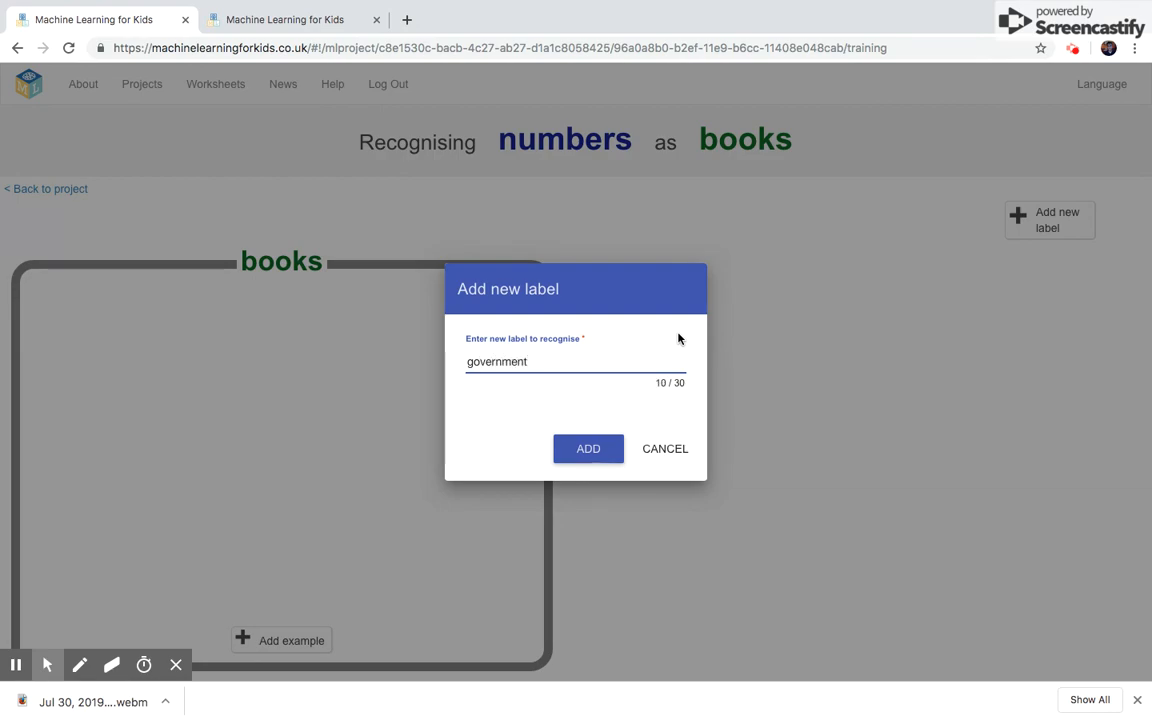
click(588, 448)
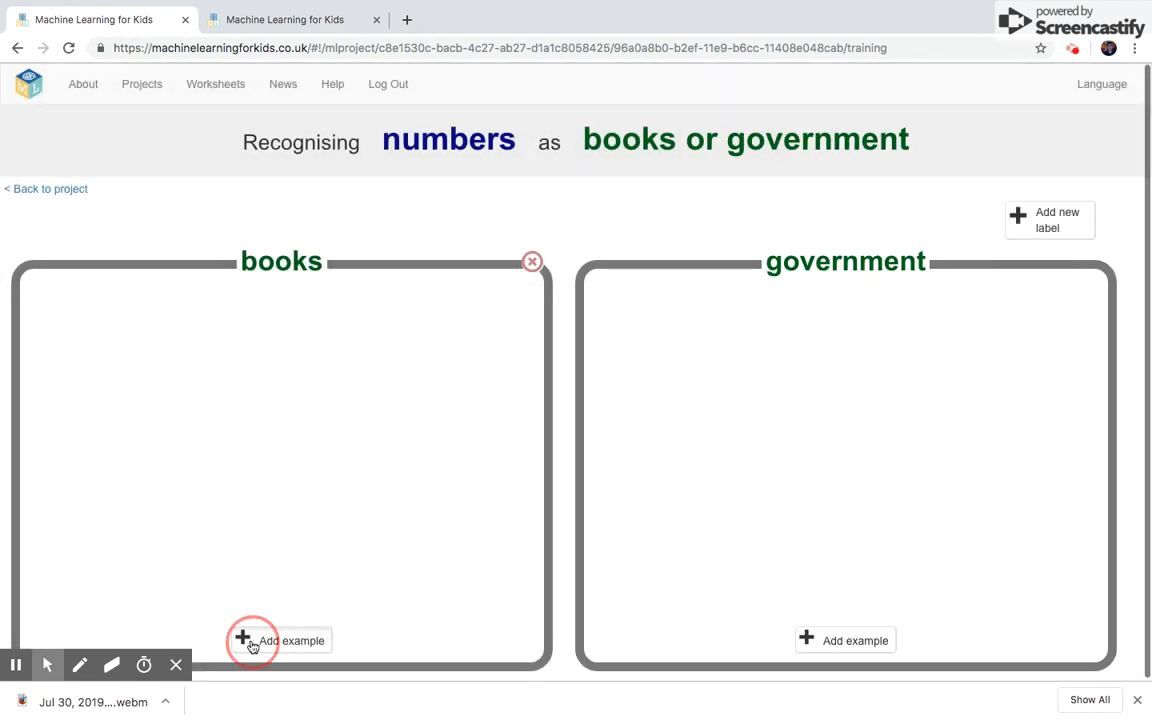
Add a books example with books 4, hobby music and news 1.
click(280, 640)
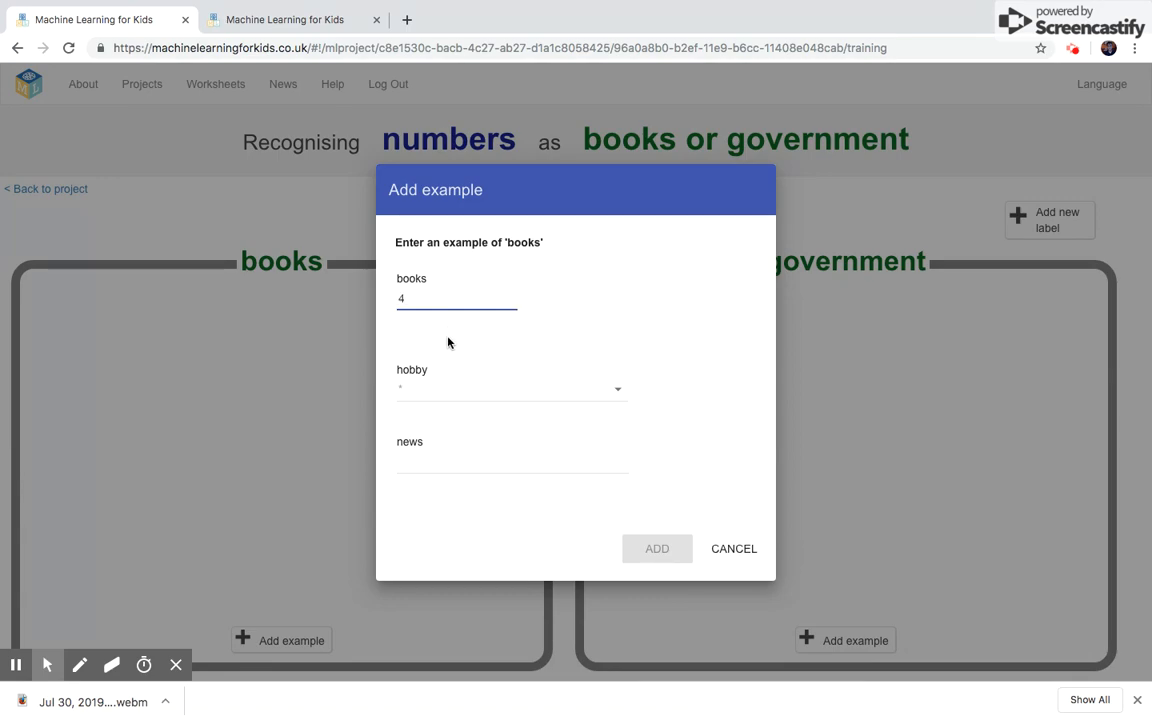
click(510, 388)
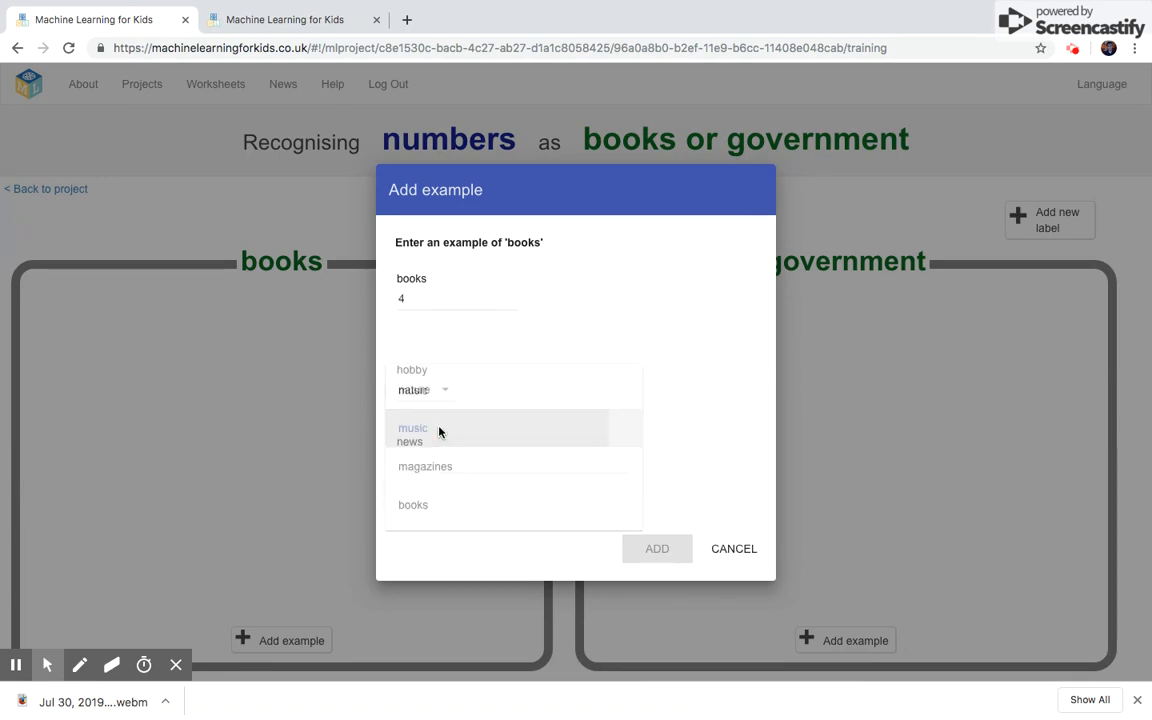
click(412, 428)
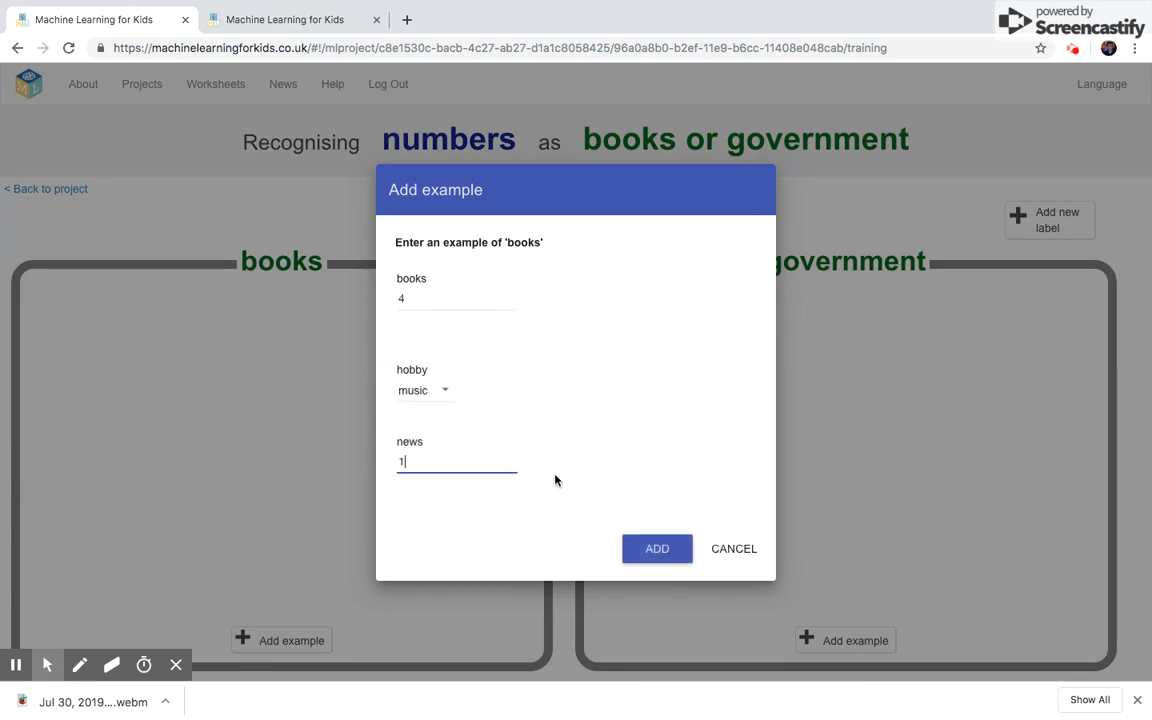
click(656, 548)
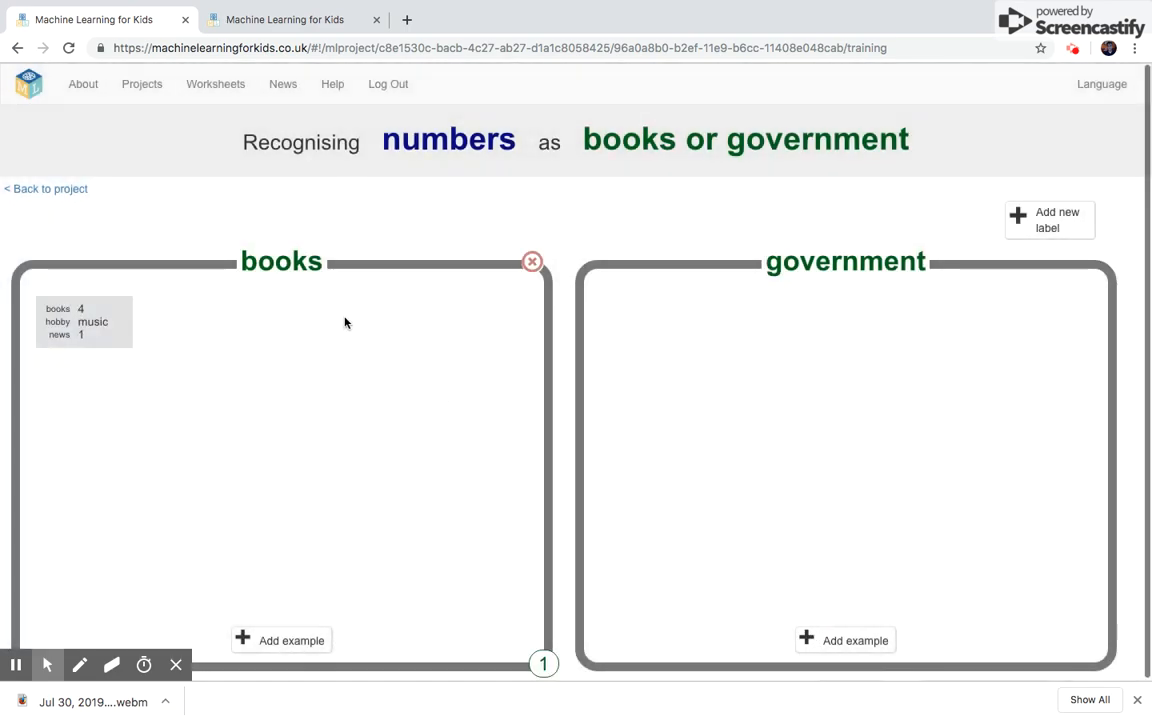
Add a government example (books 5, magazines, news 9) and switch to the projects tab.
click(844, 640)
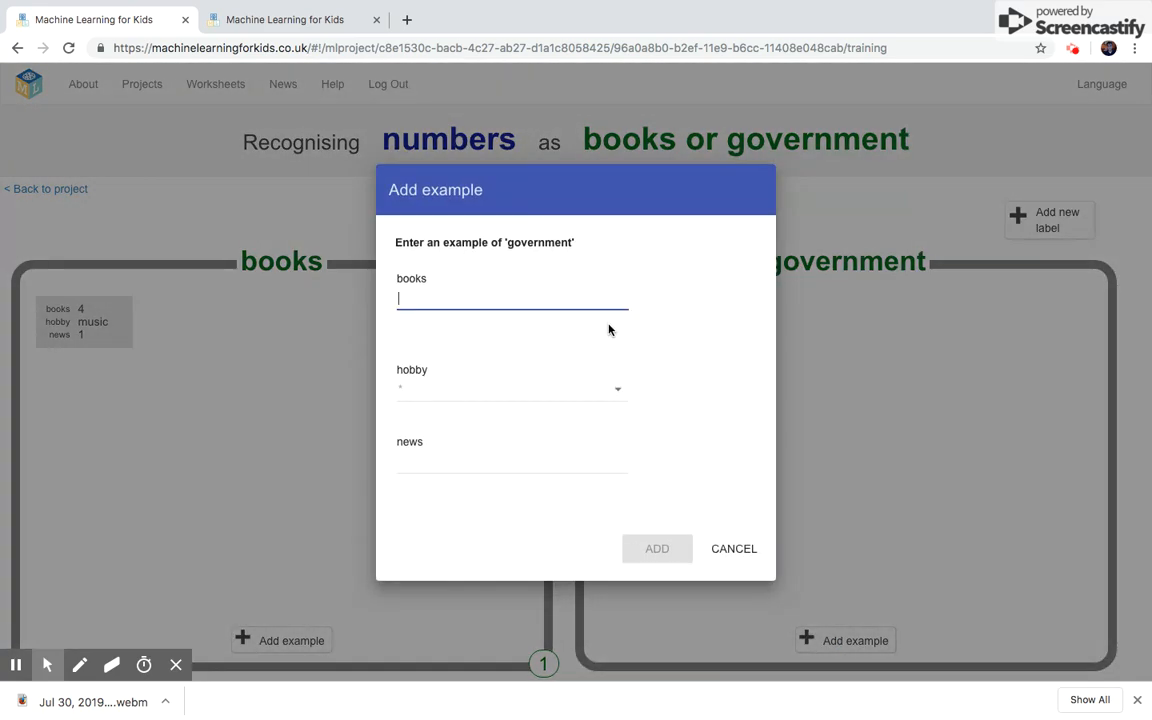
text(5)
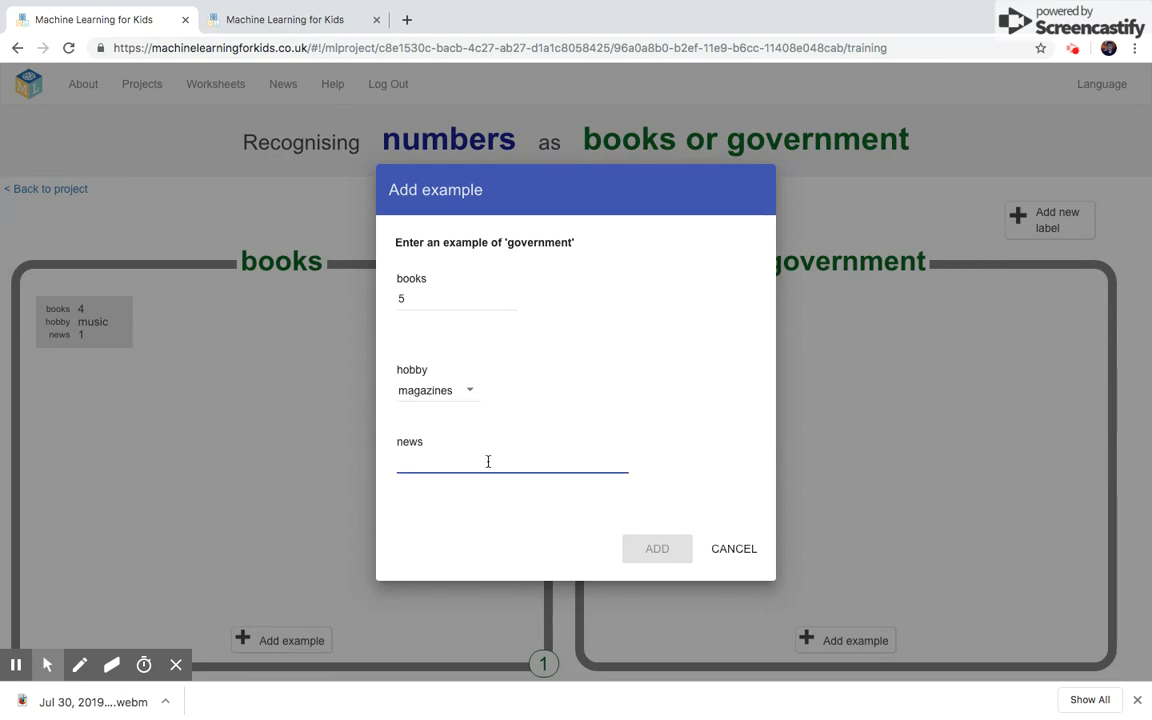
click(656, 548)
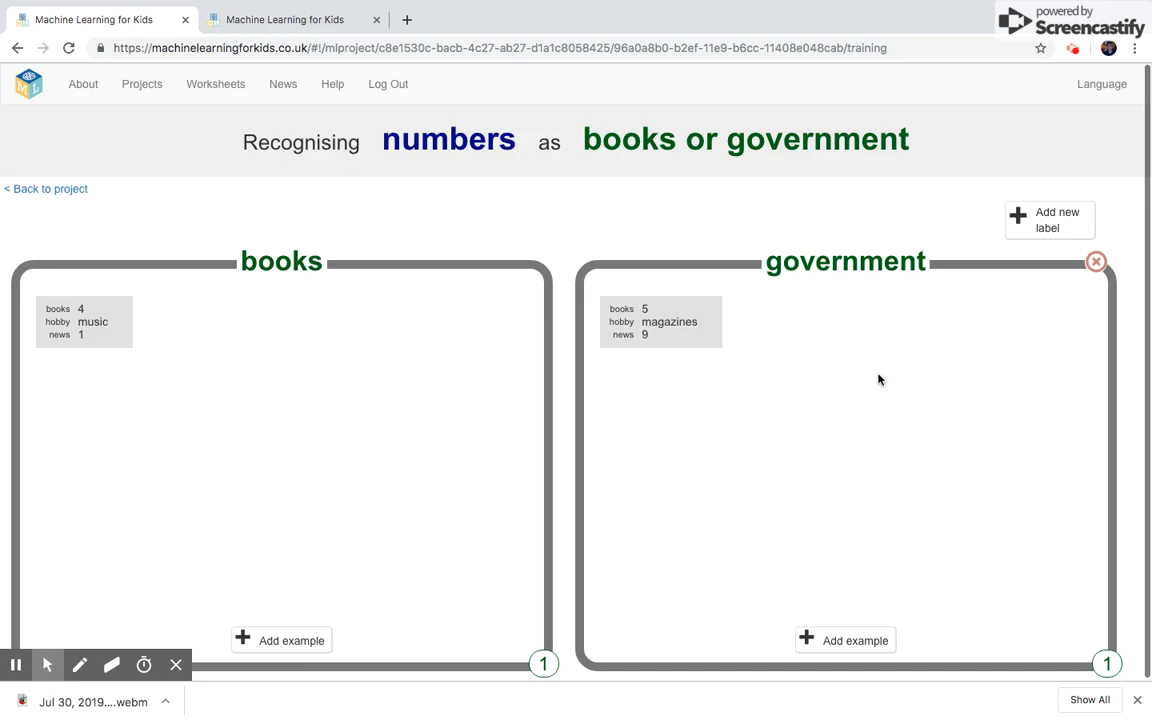
click(44, 188)
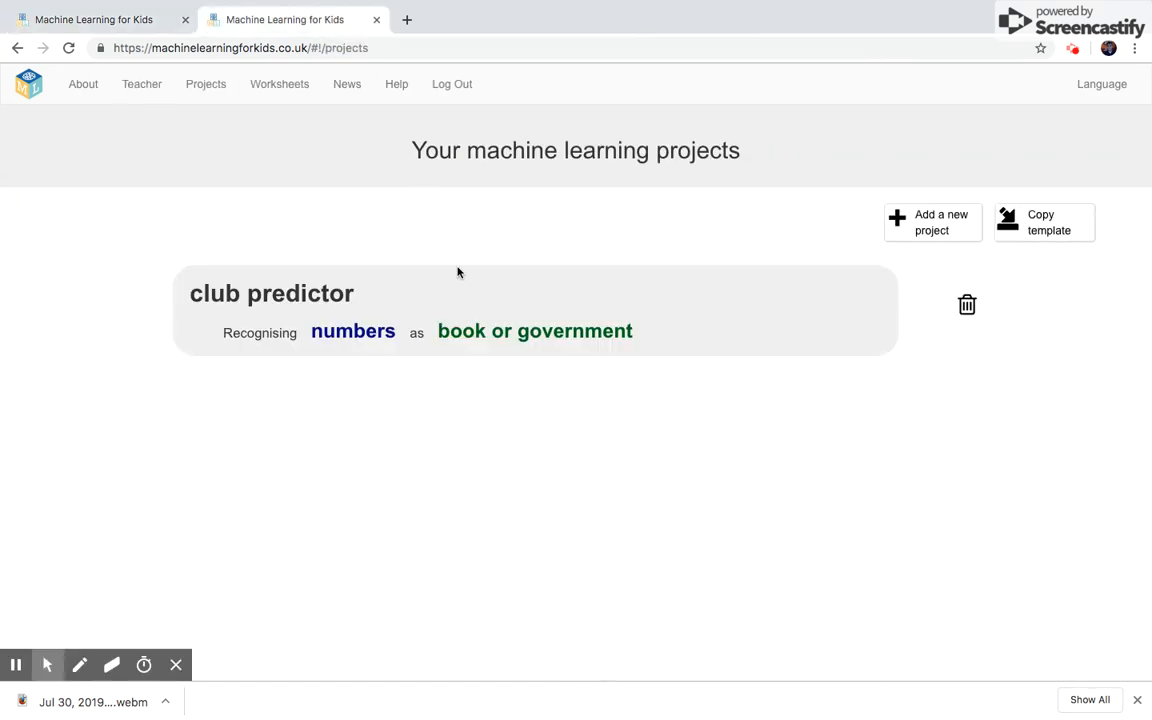
Log out, log back in and go to your projects to reach club predictor.
click(452, 84)
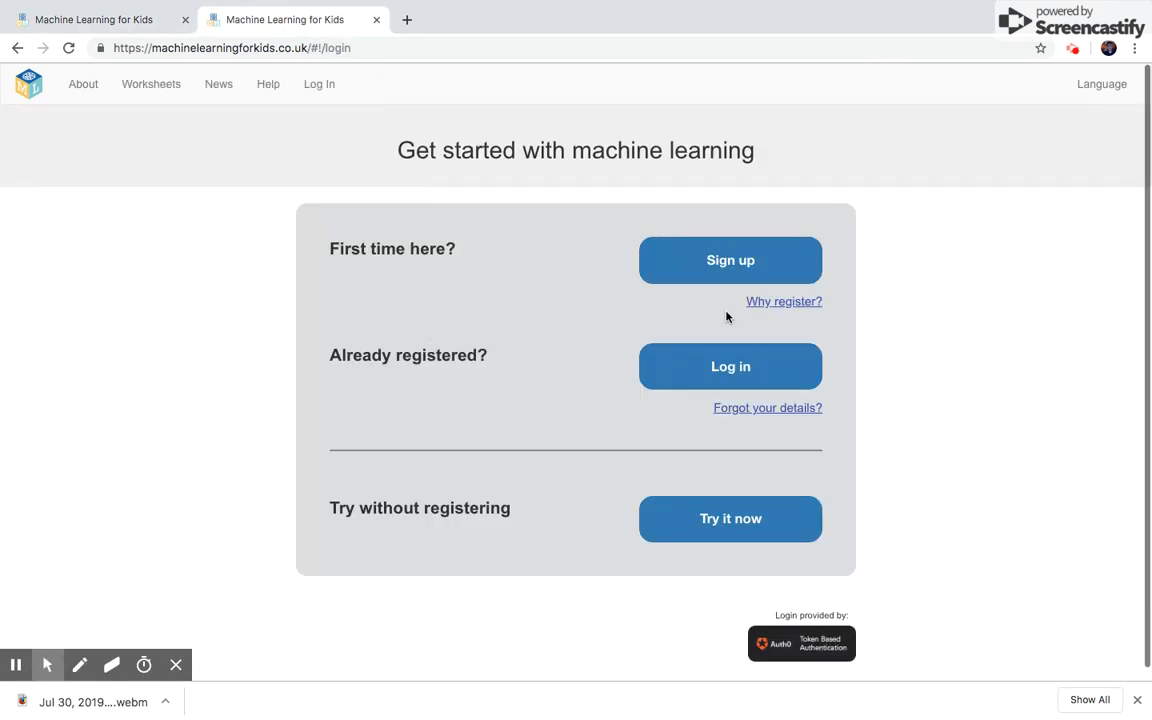
click(730, 366)
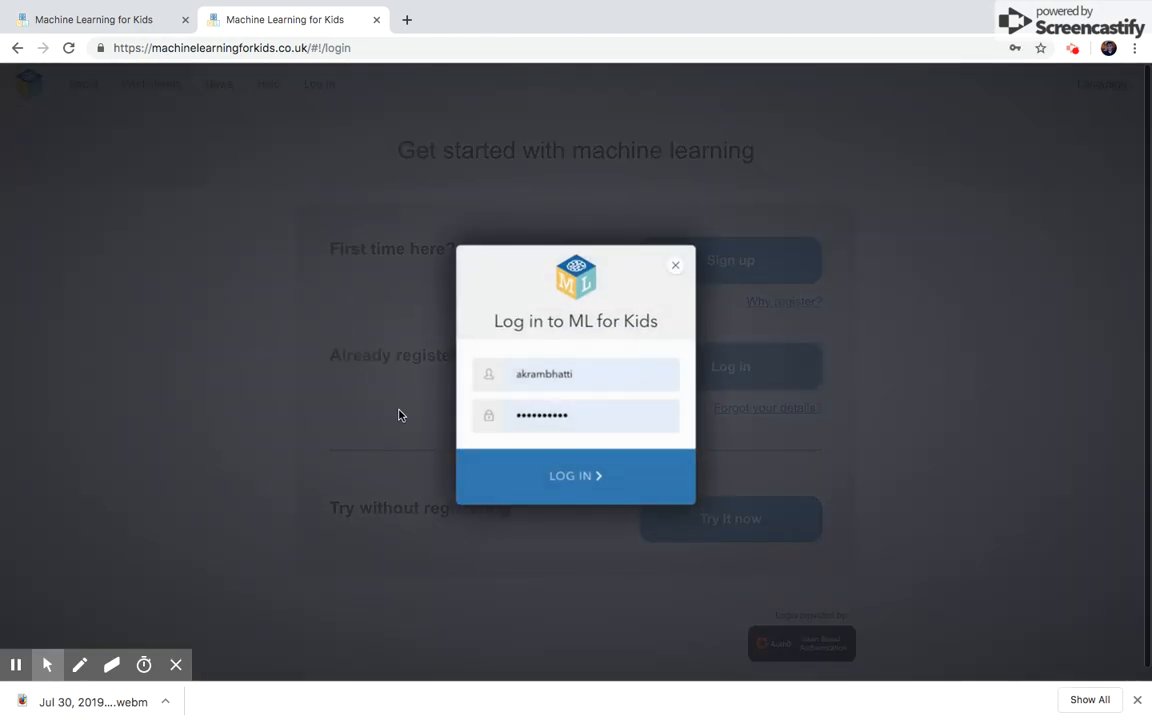
click(576, 476)
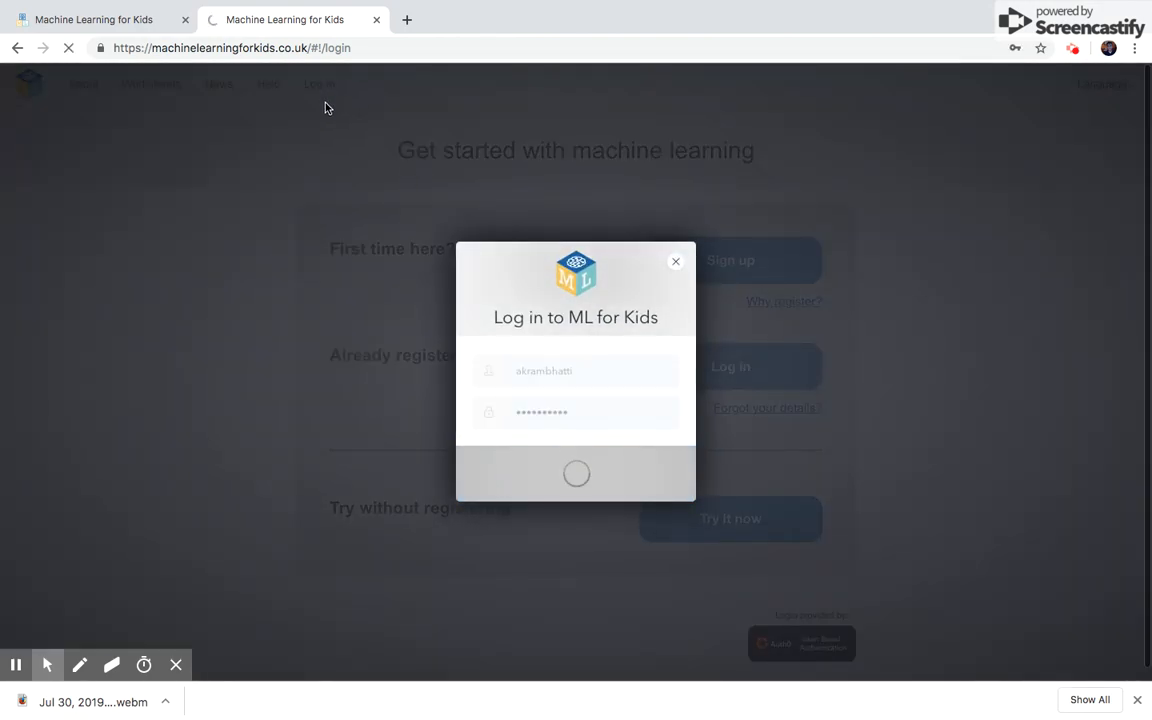
click(730, 366)
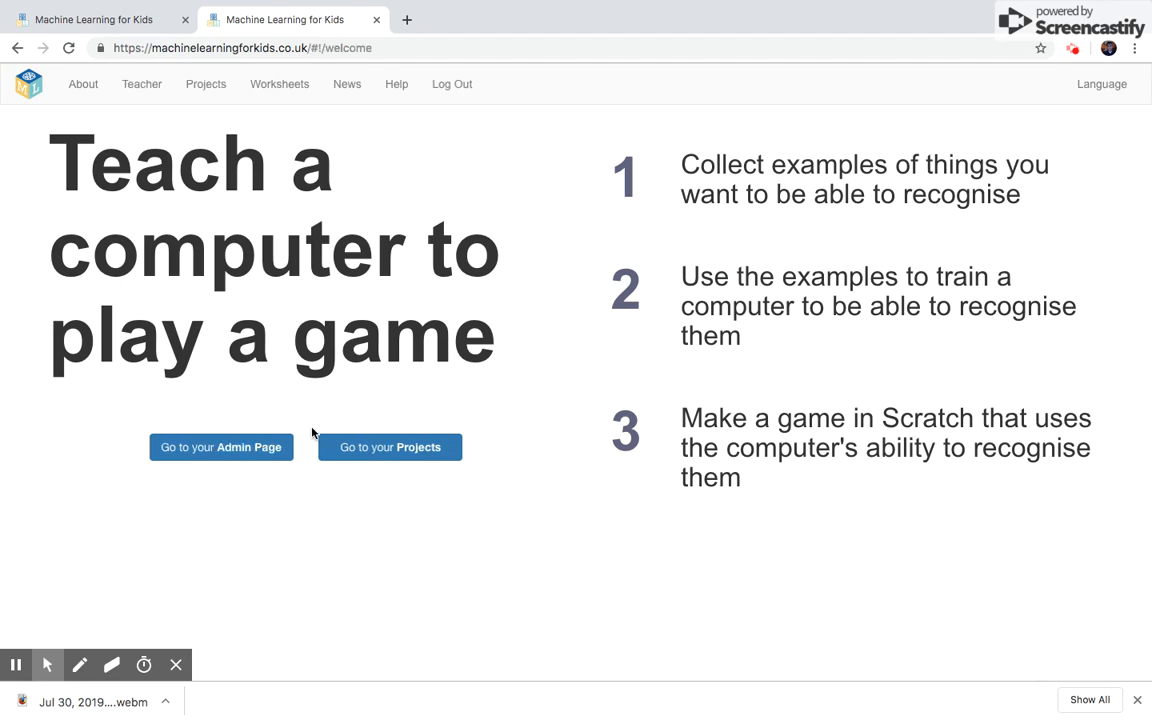
click(388, 448)
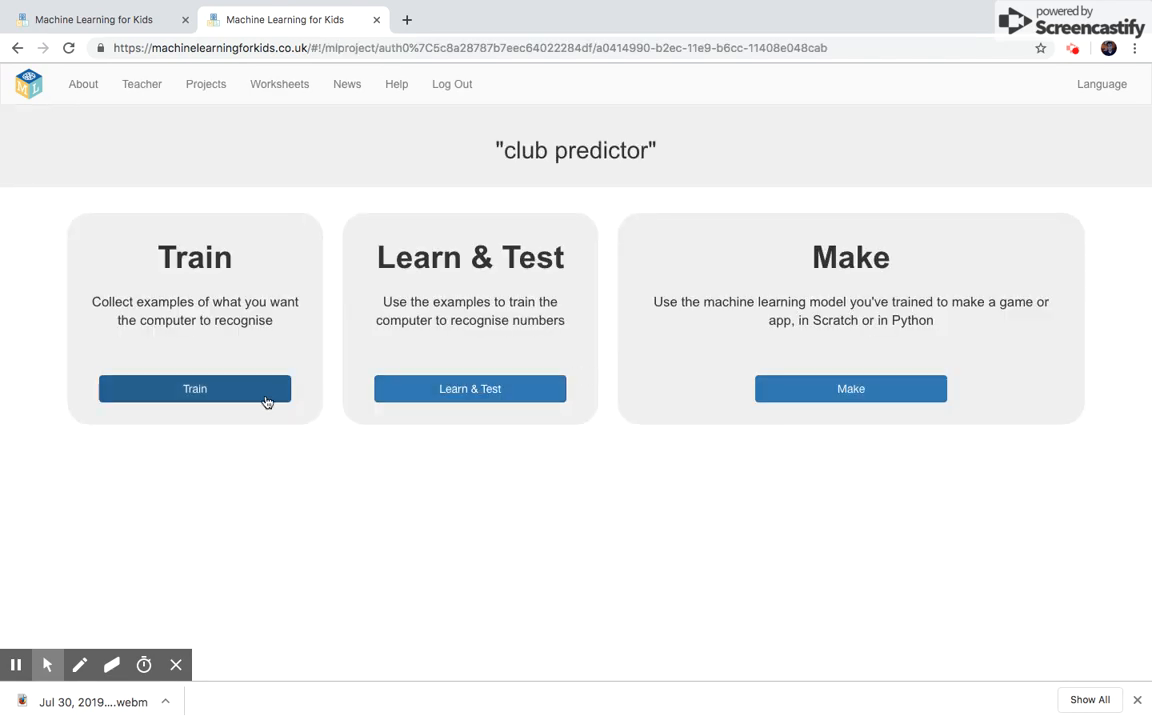
Open Club Predictor's Learn & Test page and scroll to the test form.
click(196, 388)
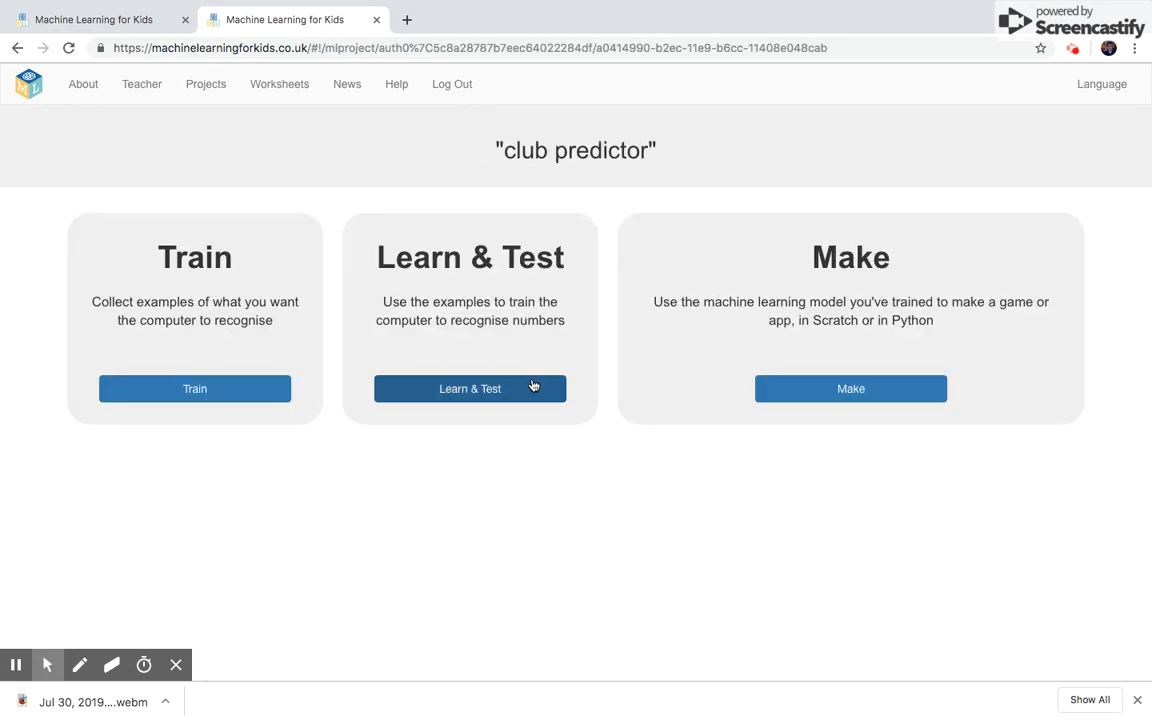
click(468, 388)
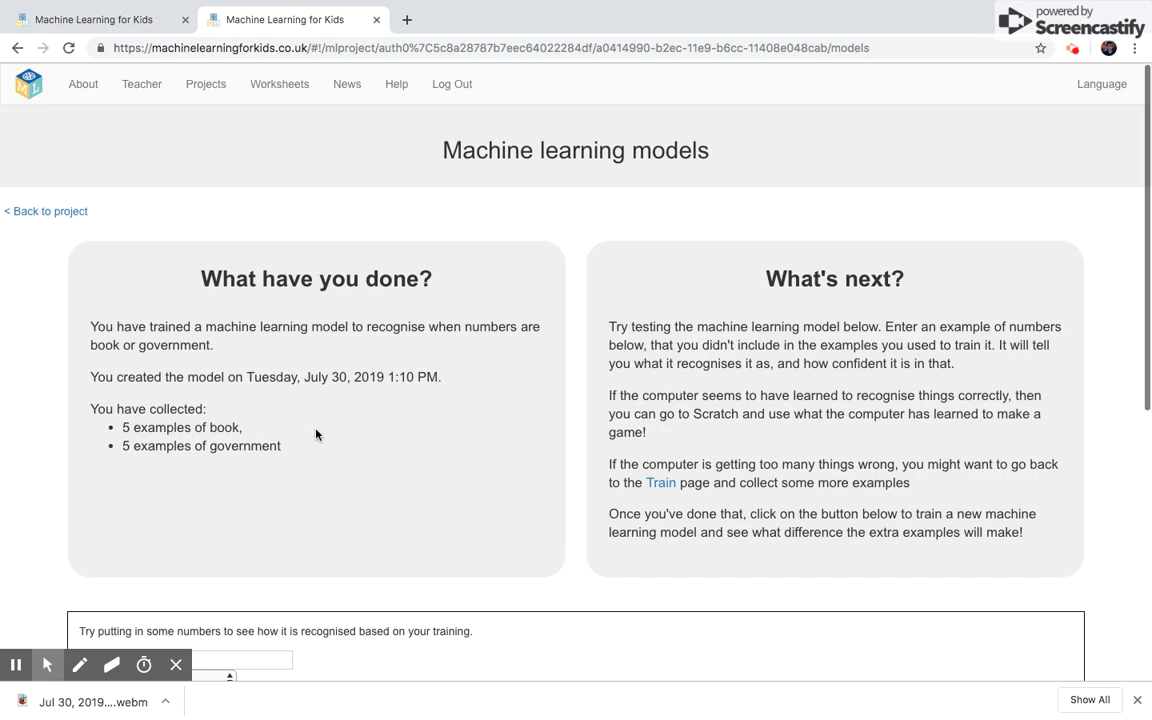
mouse_move(1066, 404)
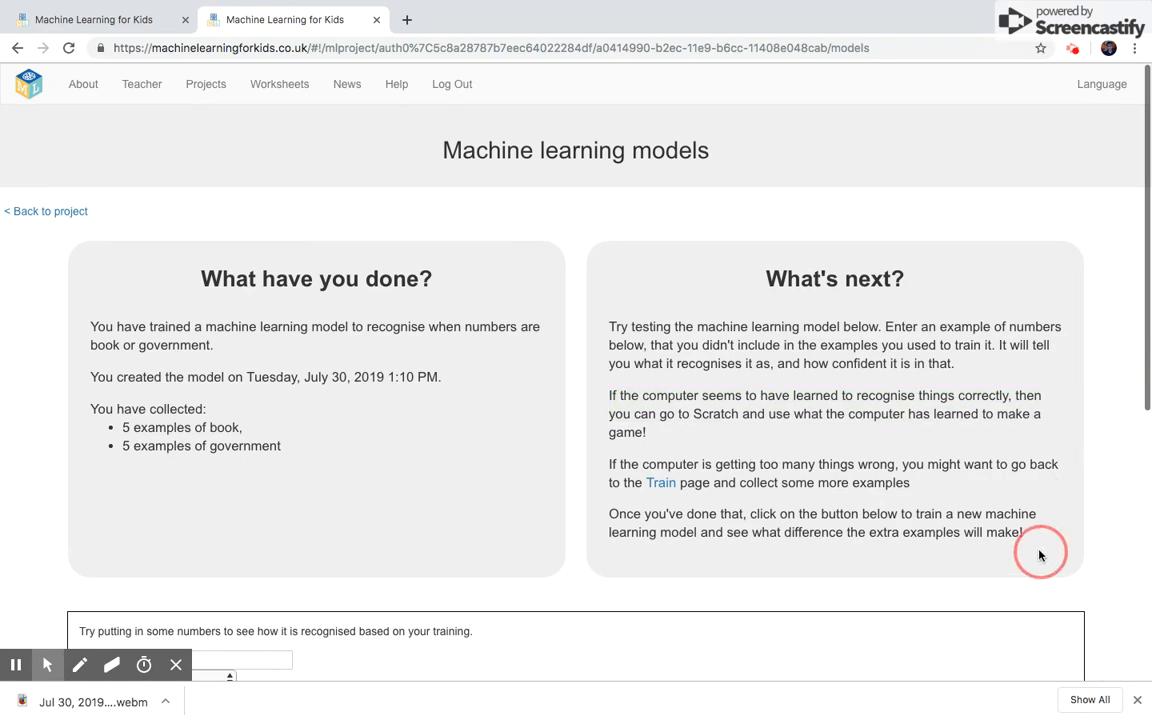
scroll(down, 3)
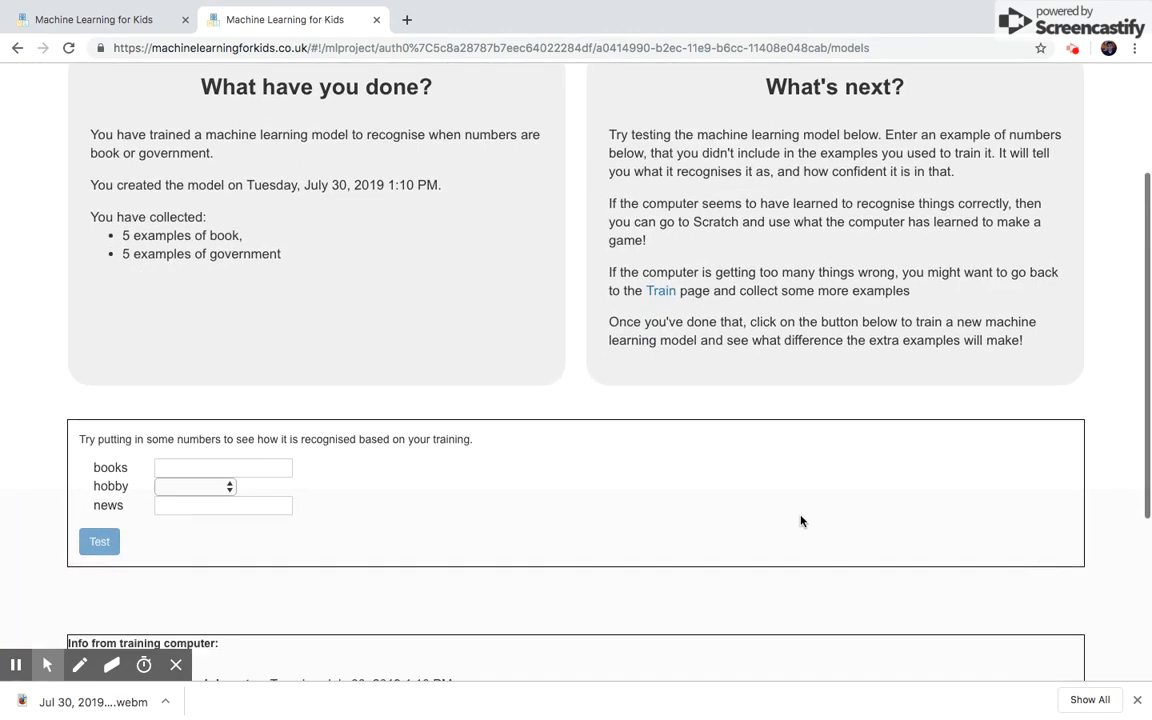
Fill the test form with books 5, hobby nature and news 9.
click(224, 468)
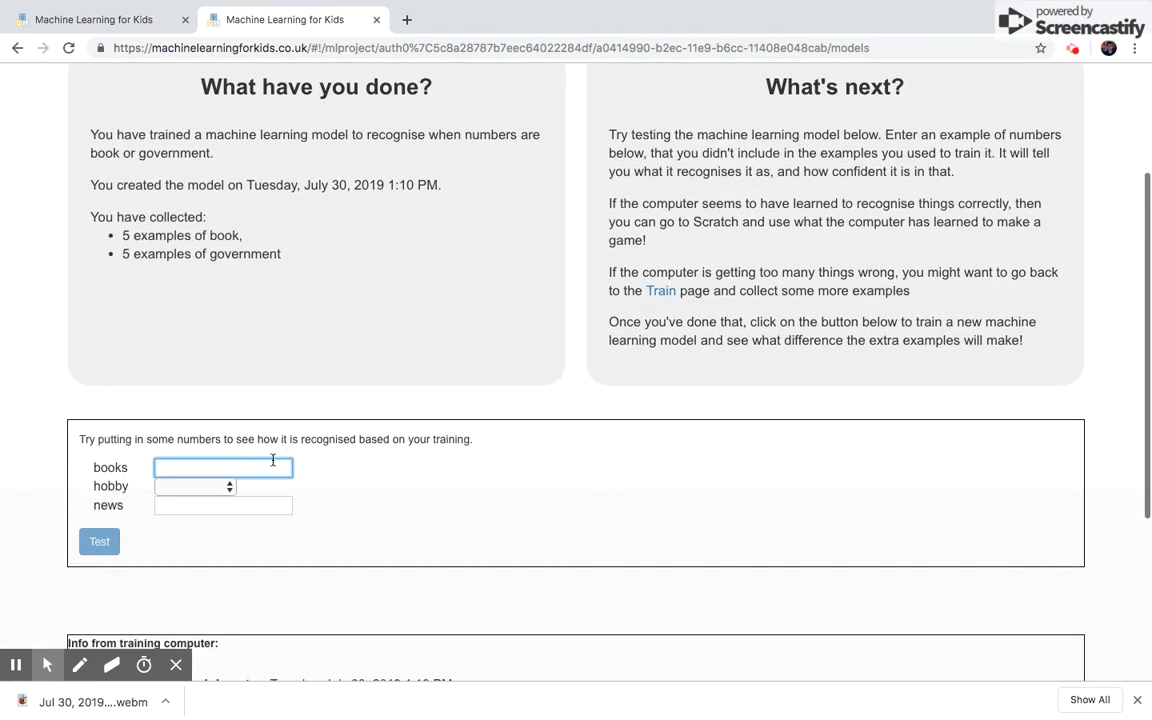
text(5)
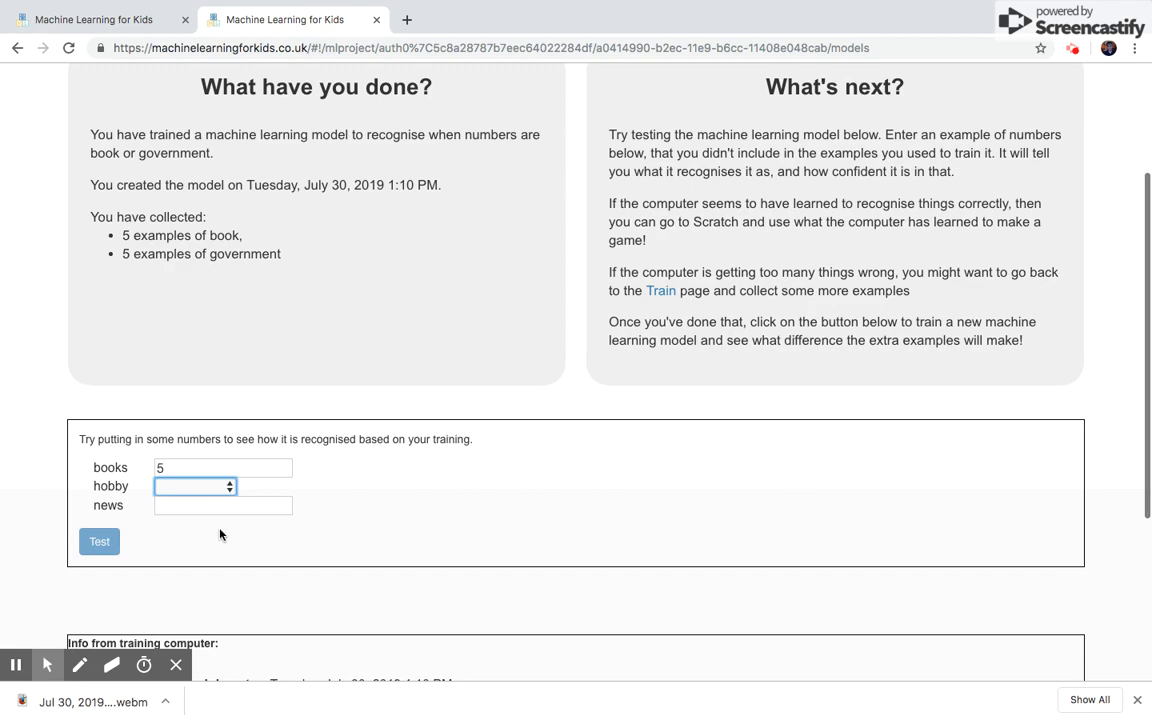
click(222, 504)
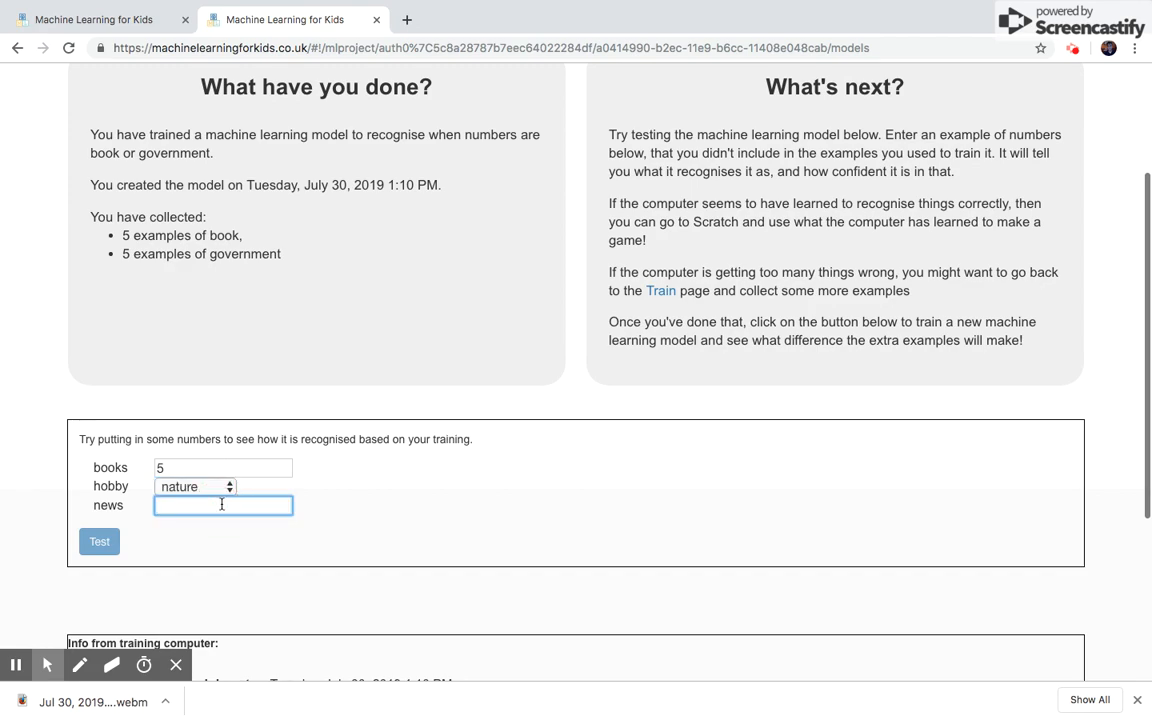
text(9)
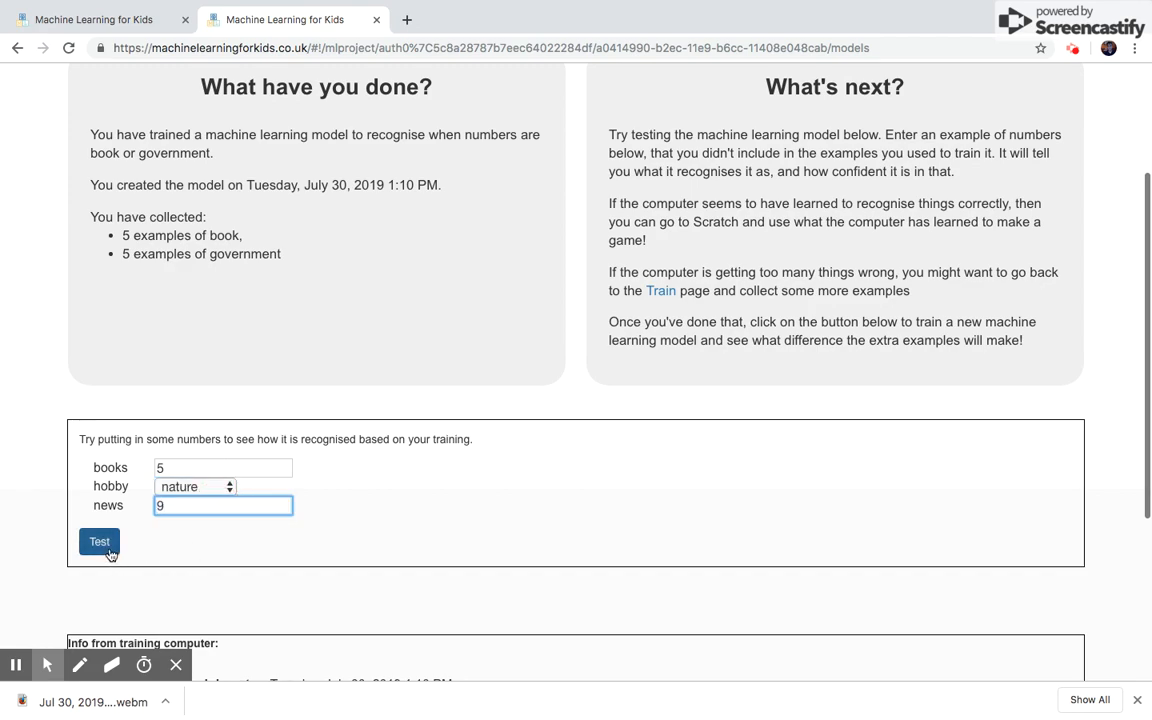